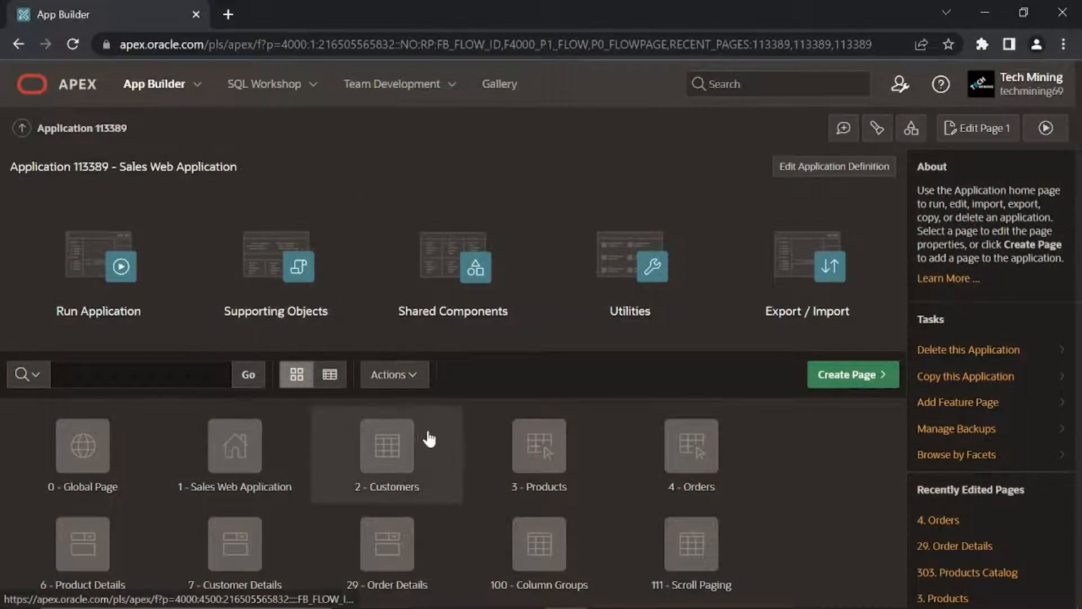
- Open the 29 - Order Details page of the Sales Web Application in Page Designer
click(387, 544)
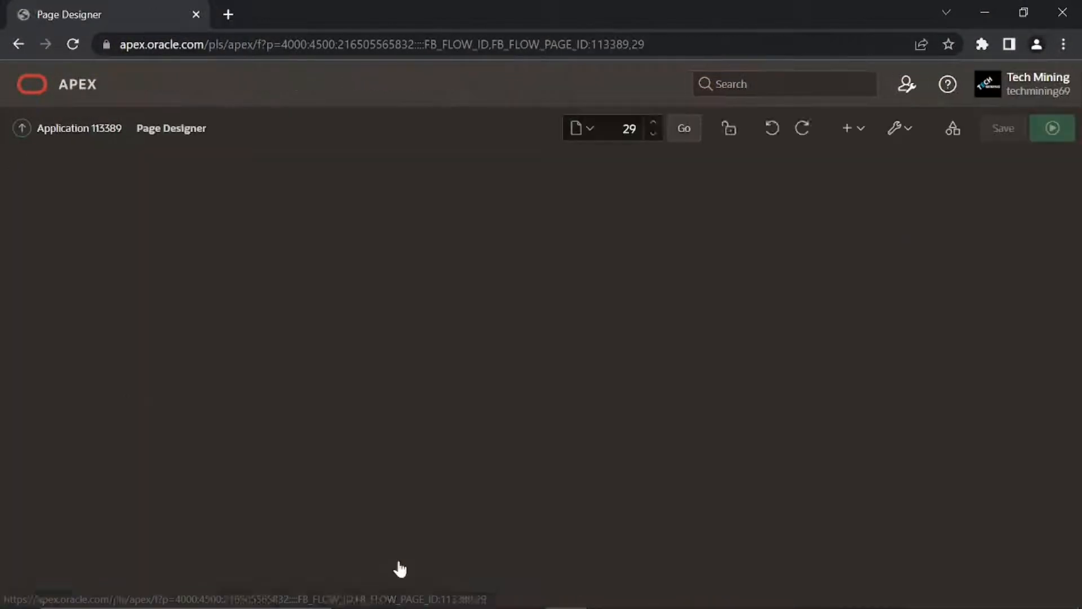
click(682, 128)
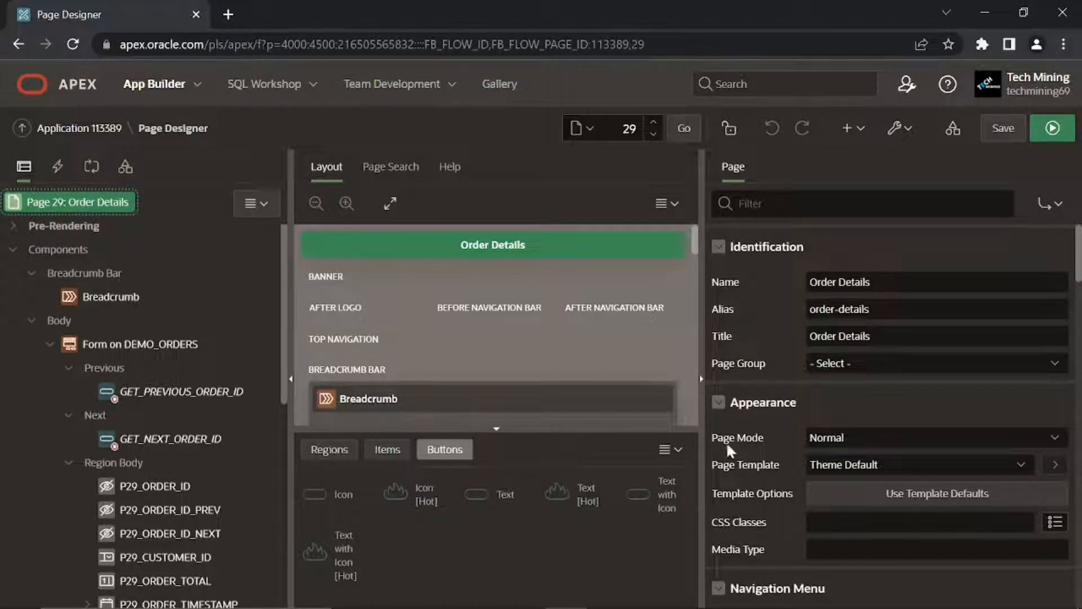
- Set Order Details to a 900 by 700 modal dialog, max width 1200, Wizard Modal Dialog template
click(935, 437)
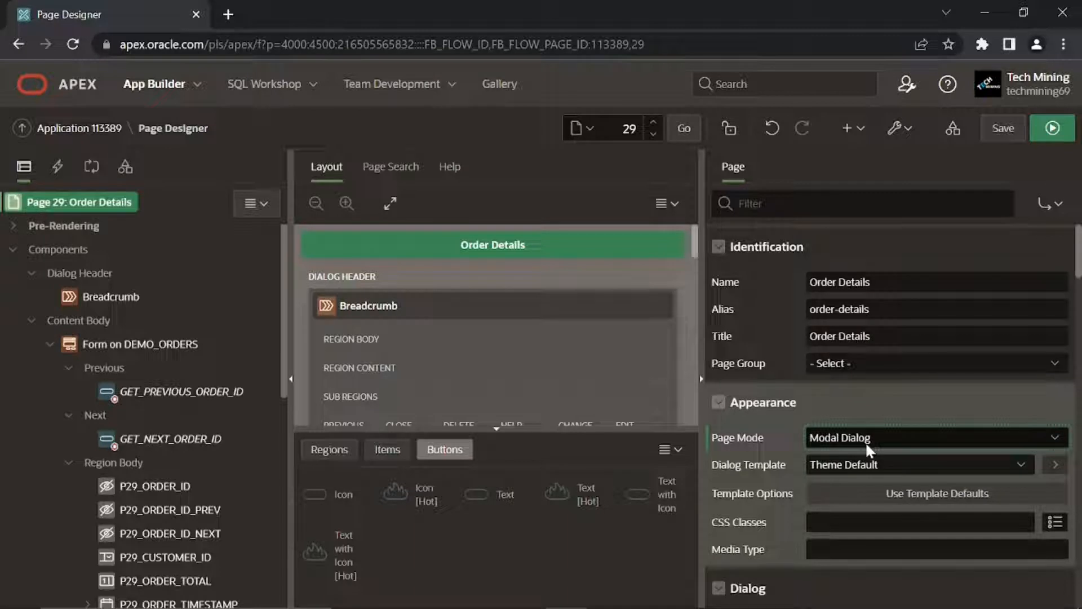
mouse_move(818, 452)
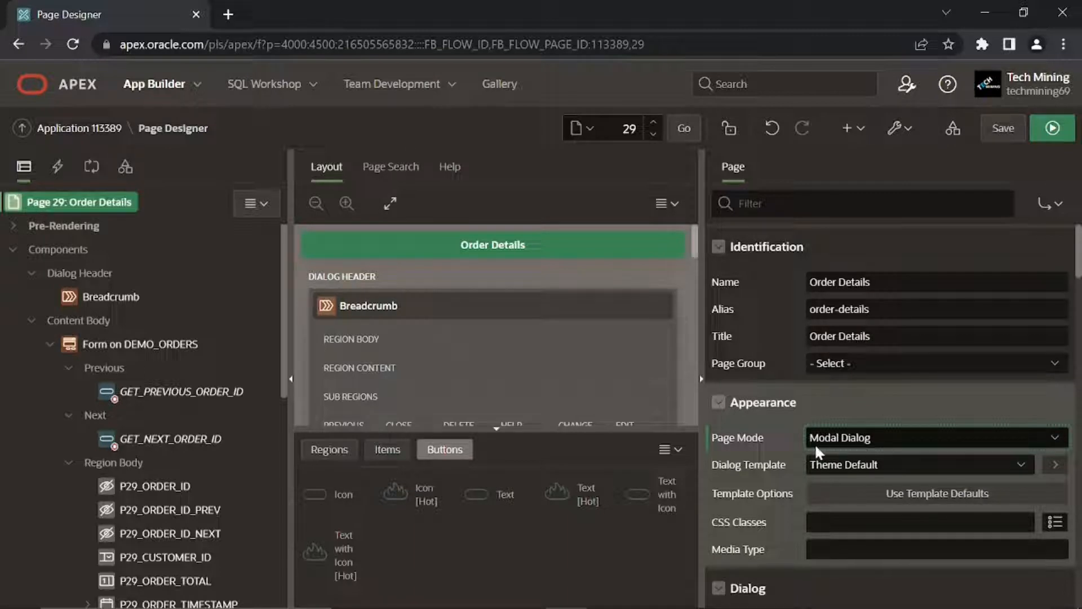
scroll(down, 3)
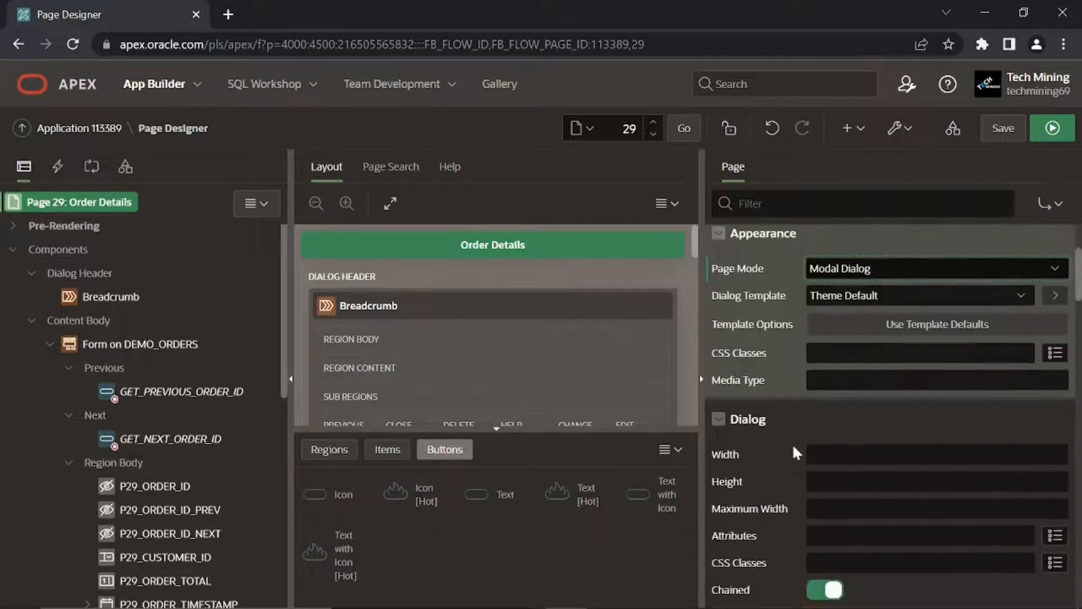
click(935, 453)
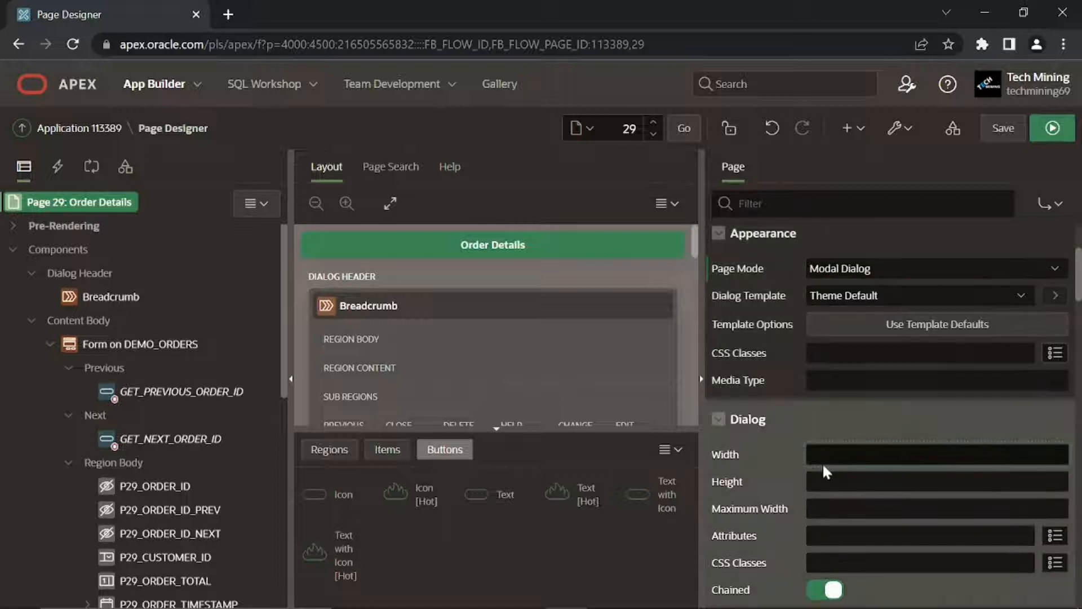
text(900)
text(12)
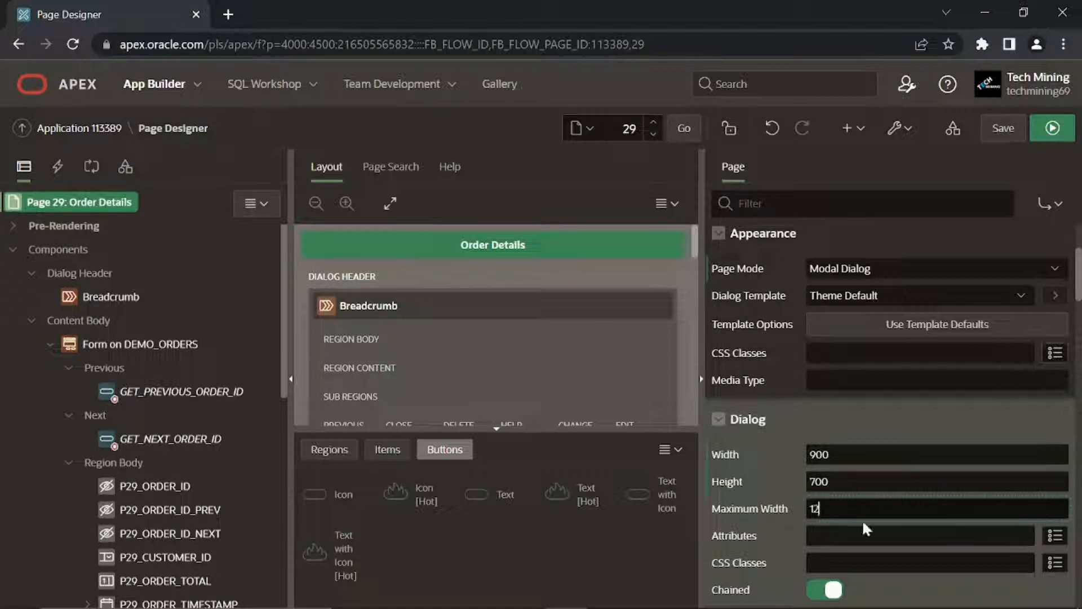
text(00)
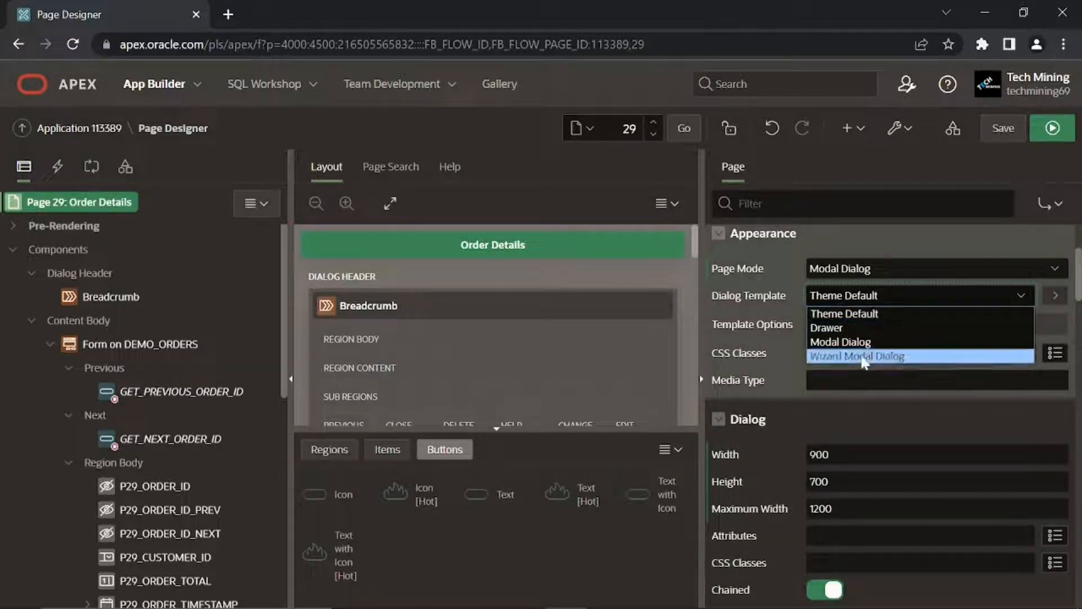
click(858, 357)
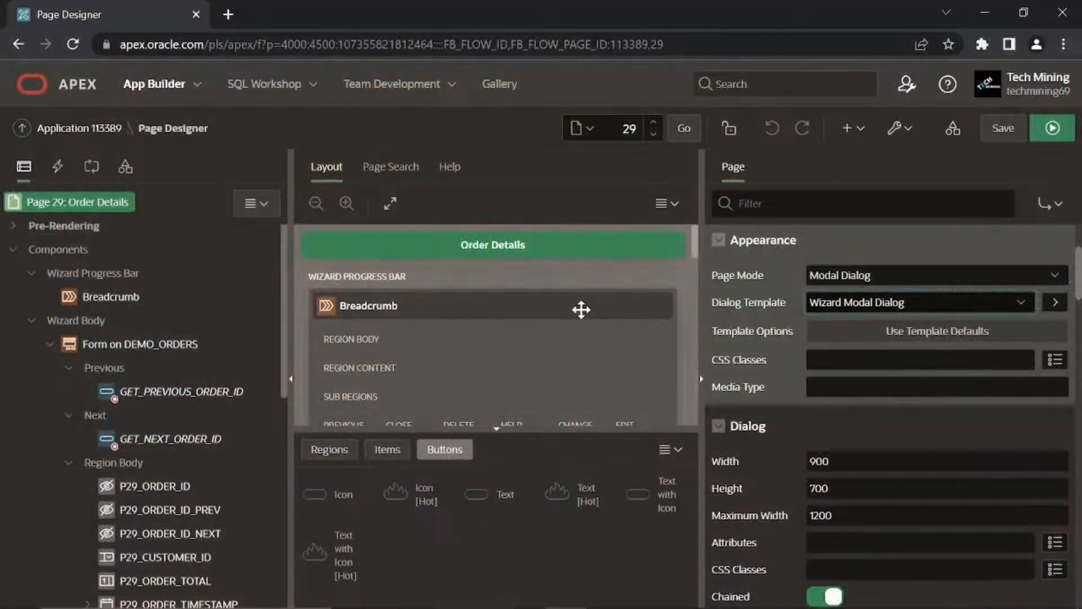
- Set the Form on DEMO_ORDERS region's Title to Order #&P29_ORDER_ID
click(141, 344)
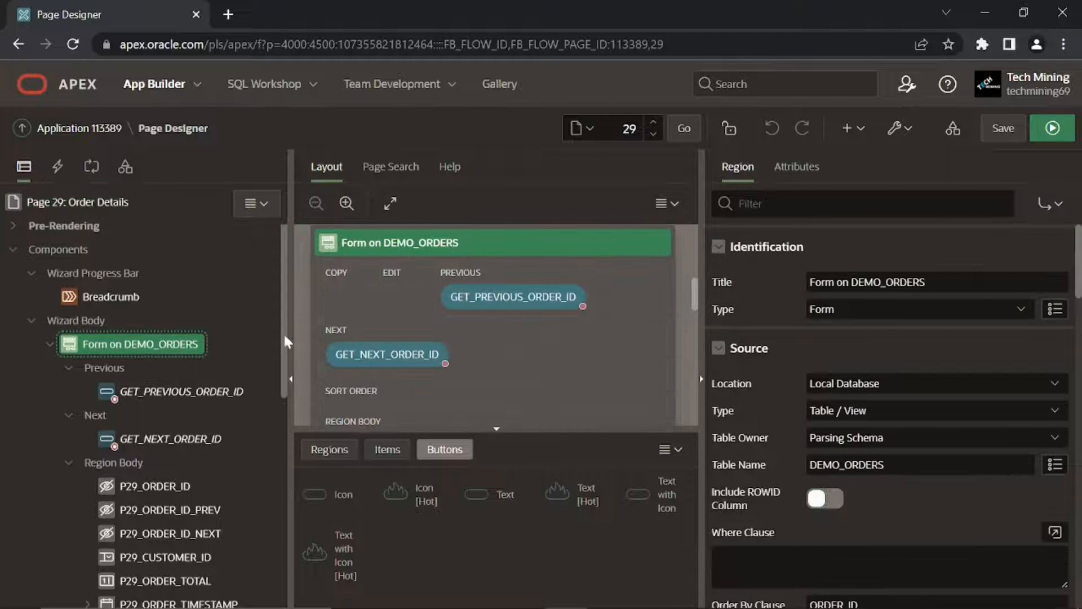
click(936, 282)
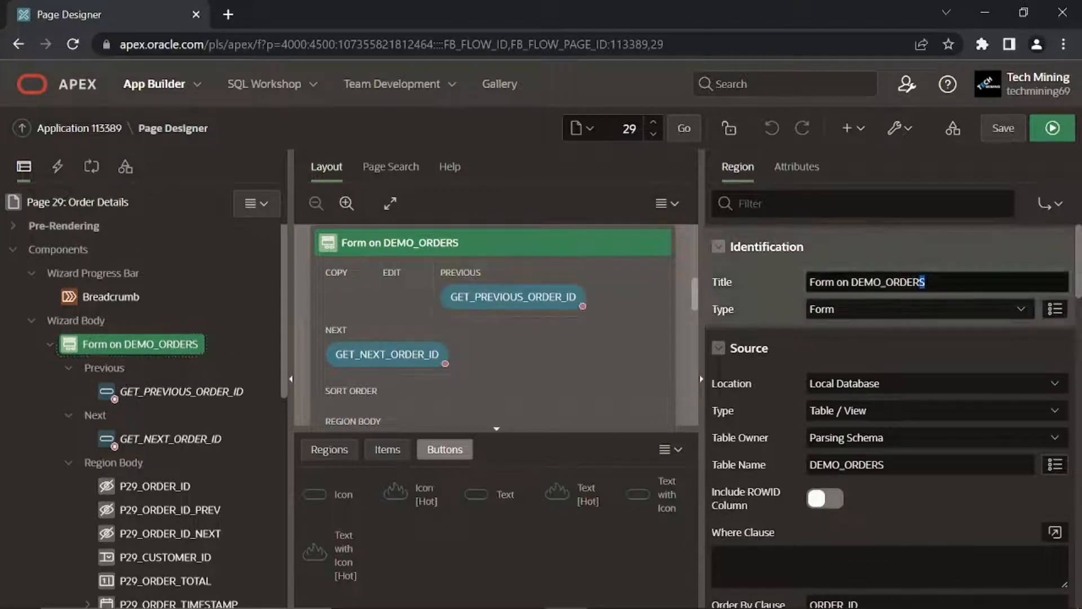
text(Order #&P29_ORDER_ID.)
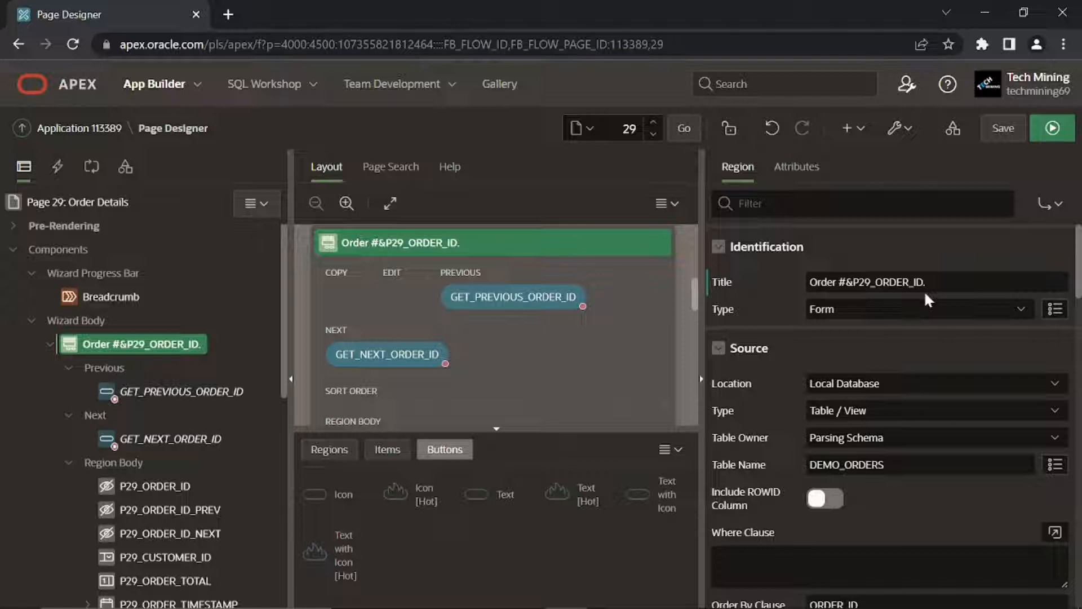
mouse_move(924, 306)
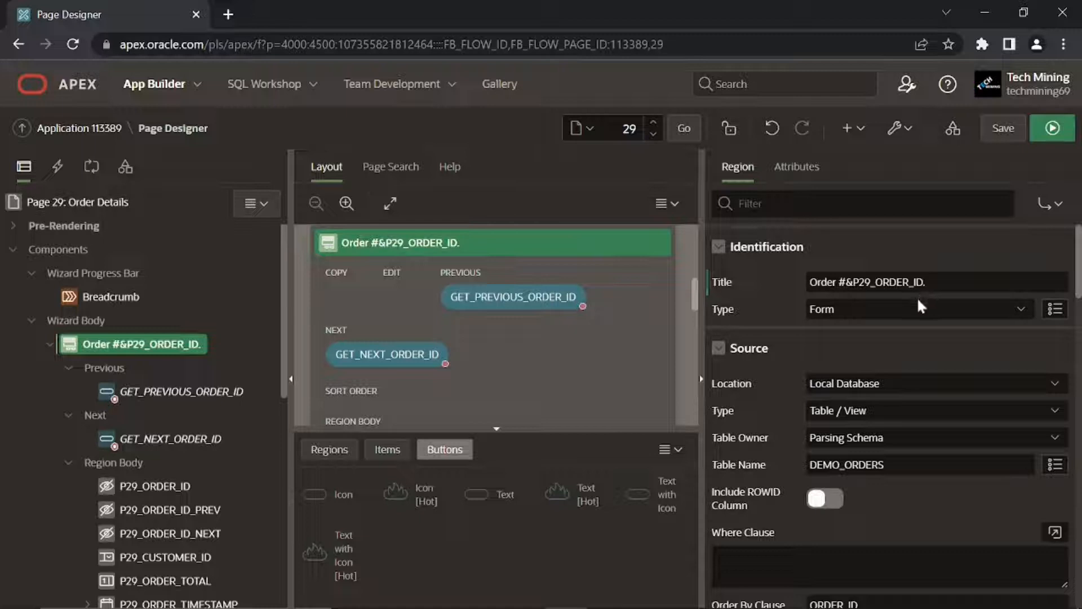
scroll(down, 3)
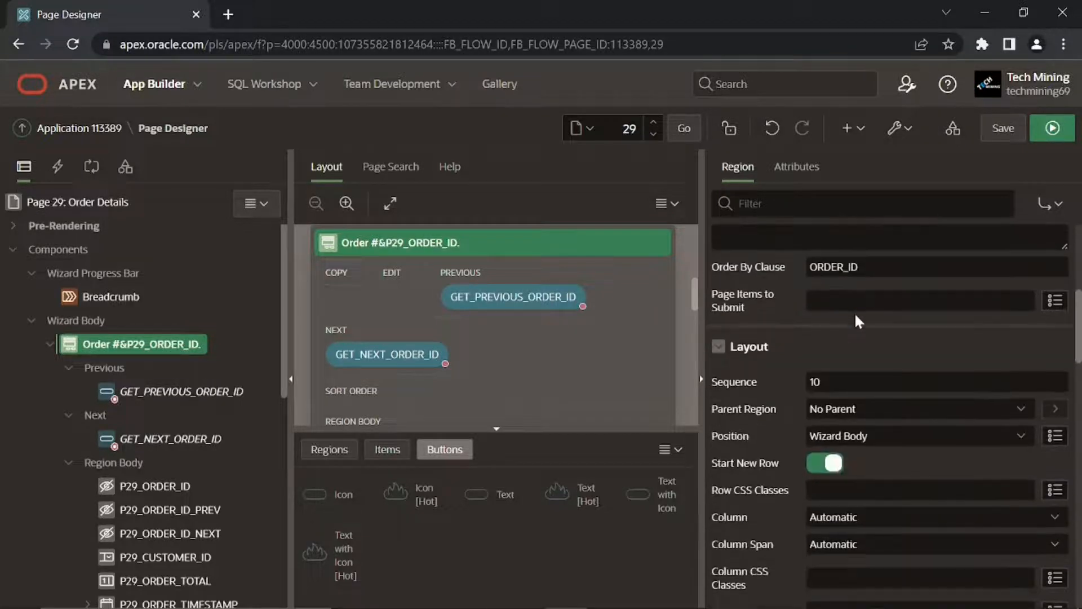
scroll(down, 3)
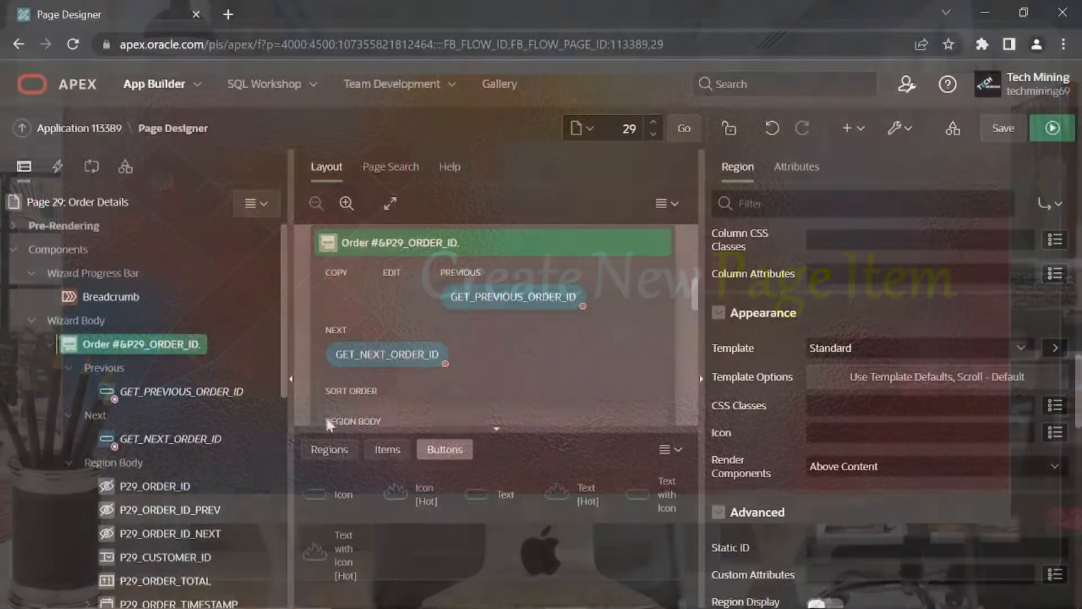
- Create page item P29_CUSTOMER_INFO in Region Body as Display Only, labelled Customer
right_click(113, 462)
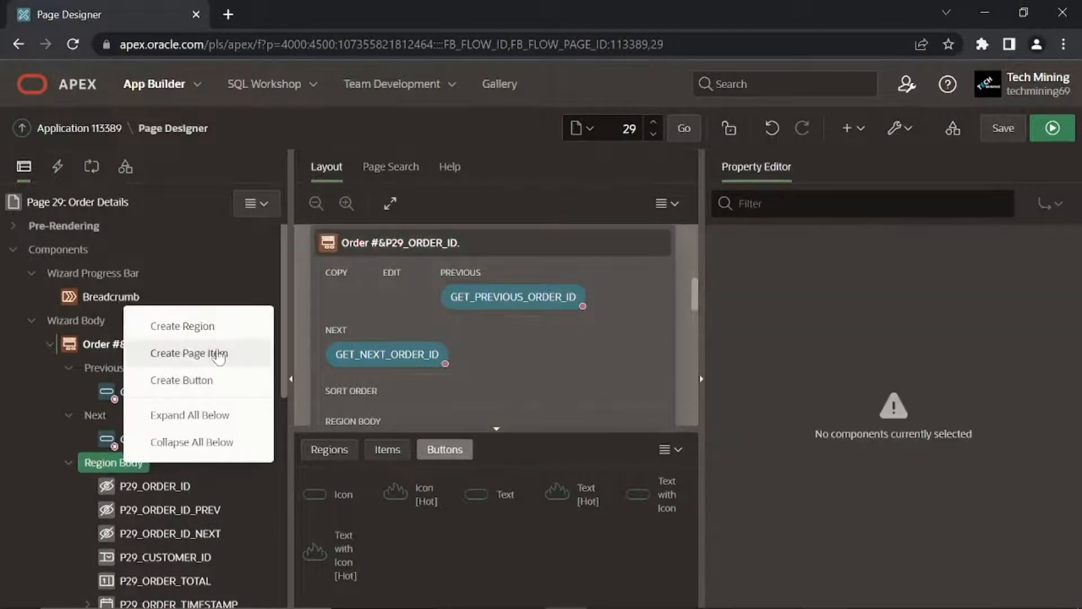
click(188, 353)
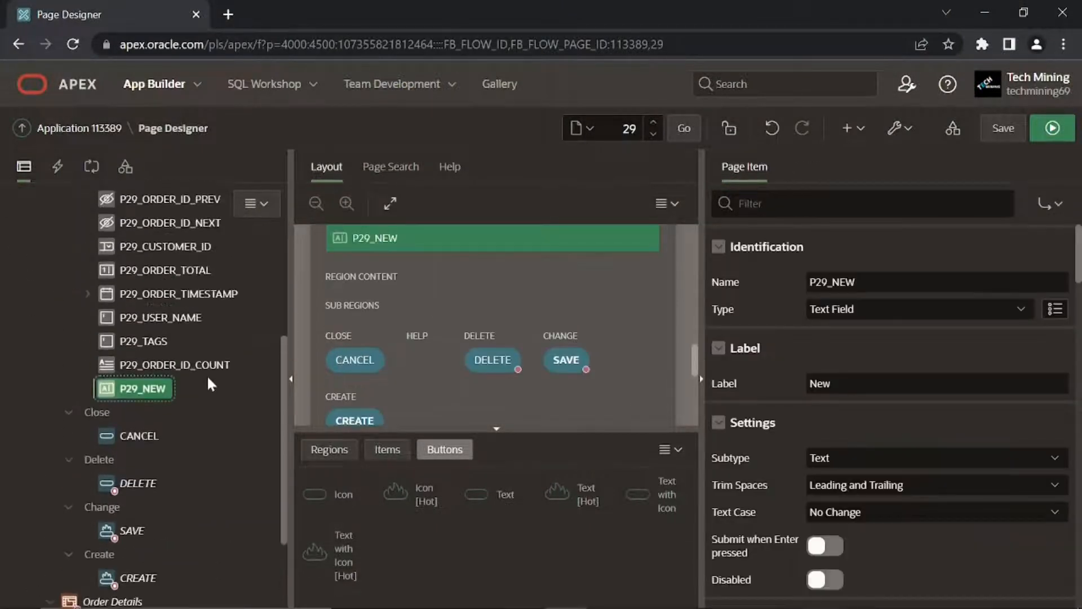
scroll(up, 3)
text(CUSTOMER_INFO)
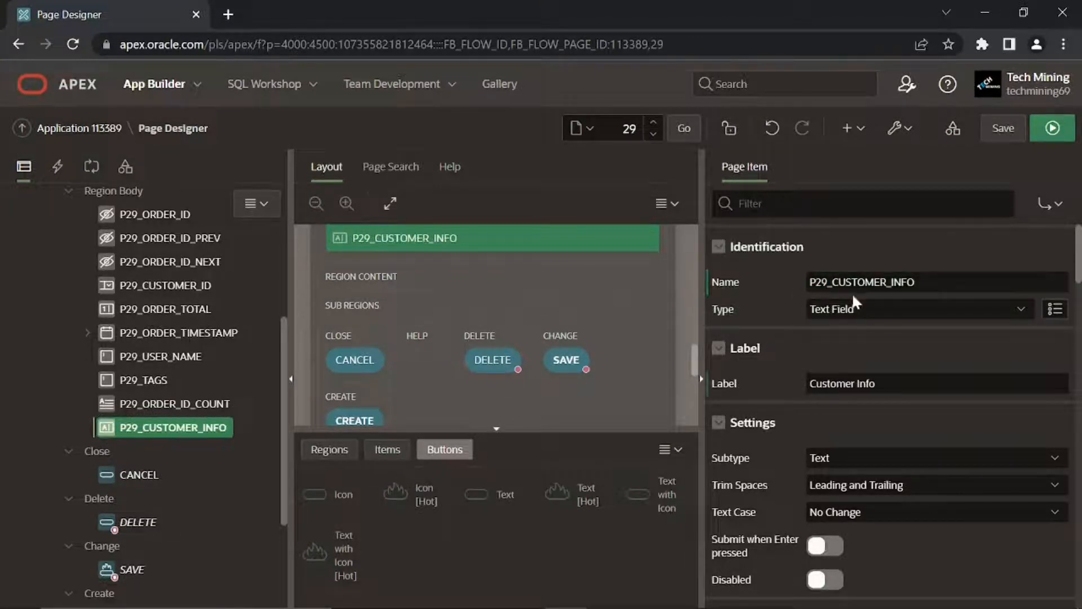
mouse_move(789, 320)
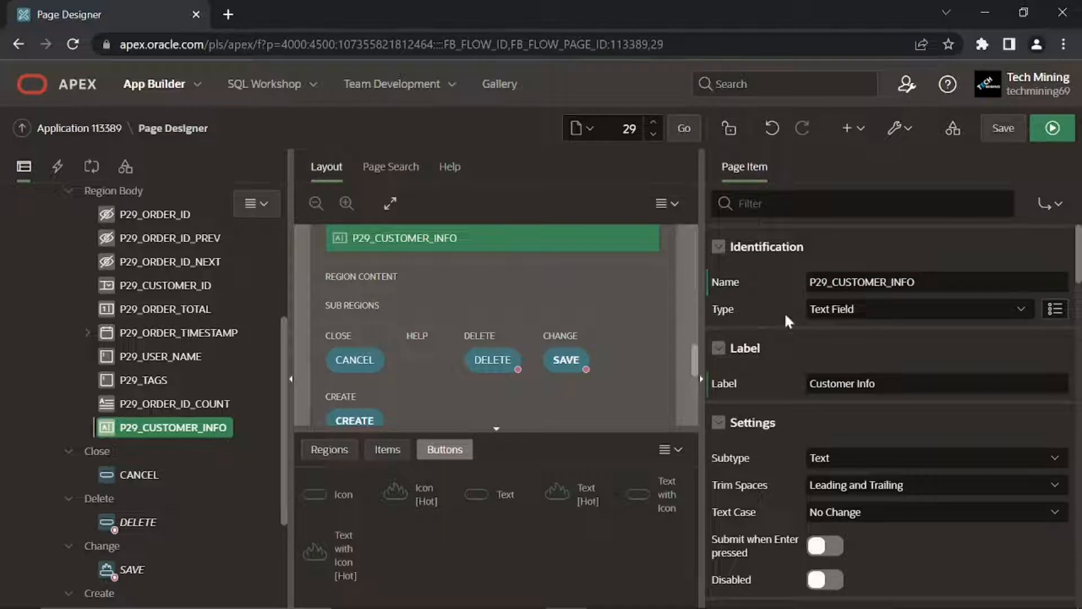
click(918, 309)
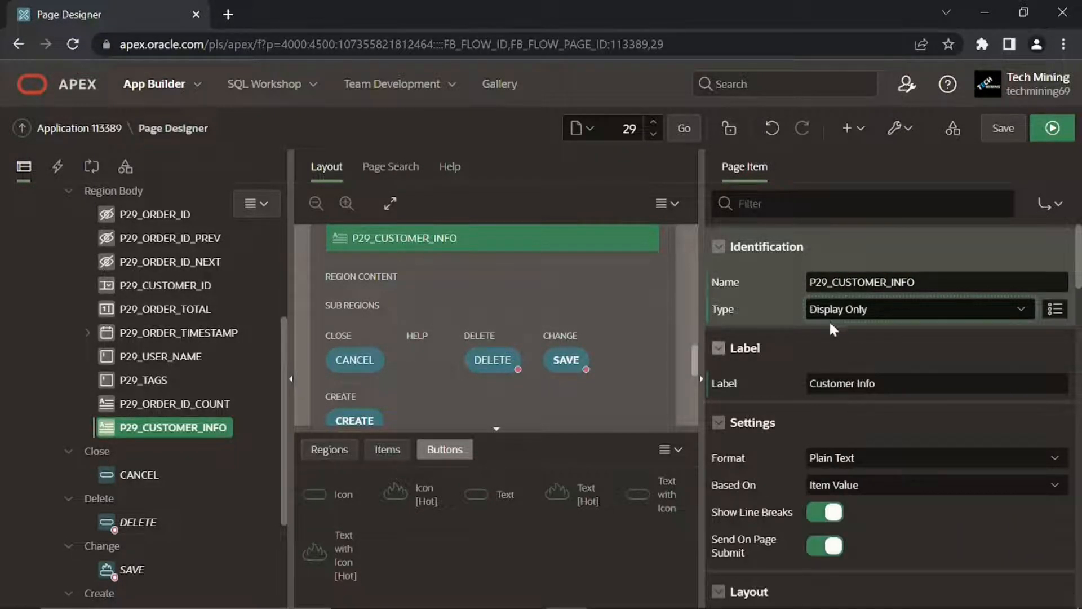
mouse_move(867, 323)
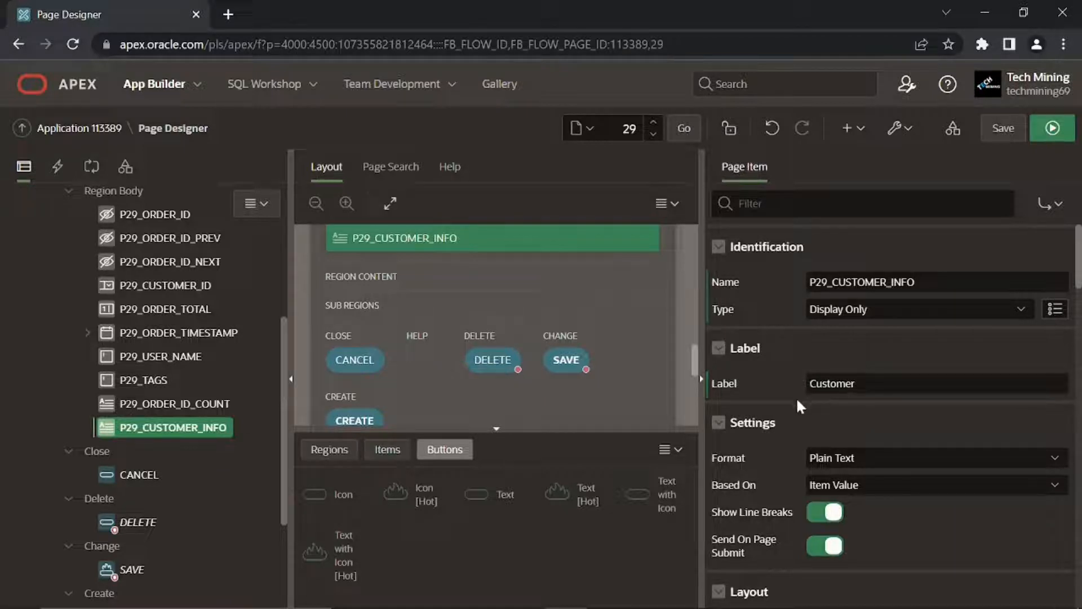
scroll(down, 3)
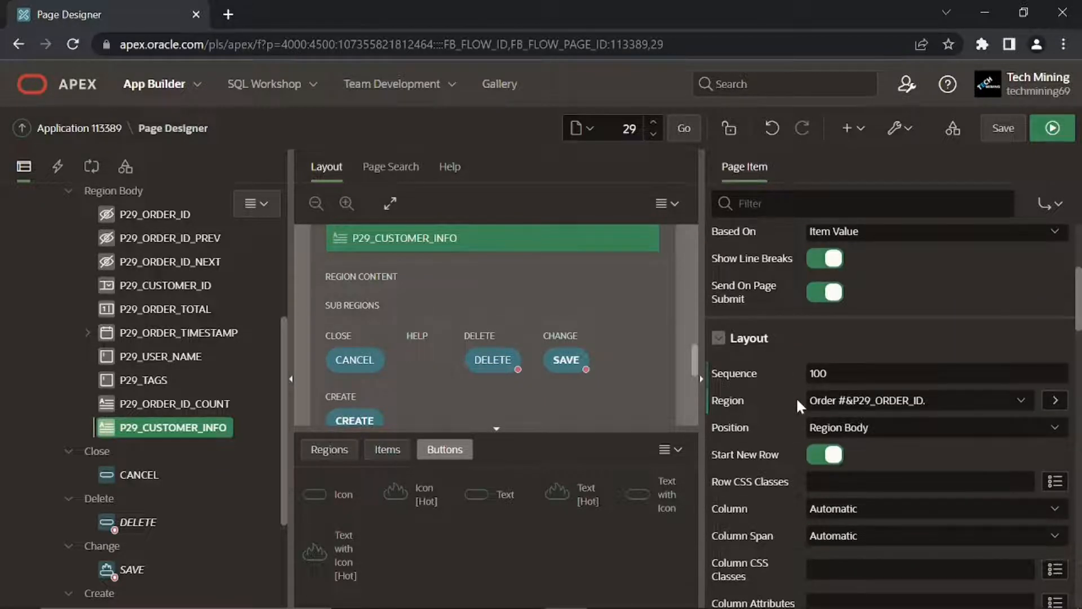
scroll(down, 3)
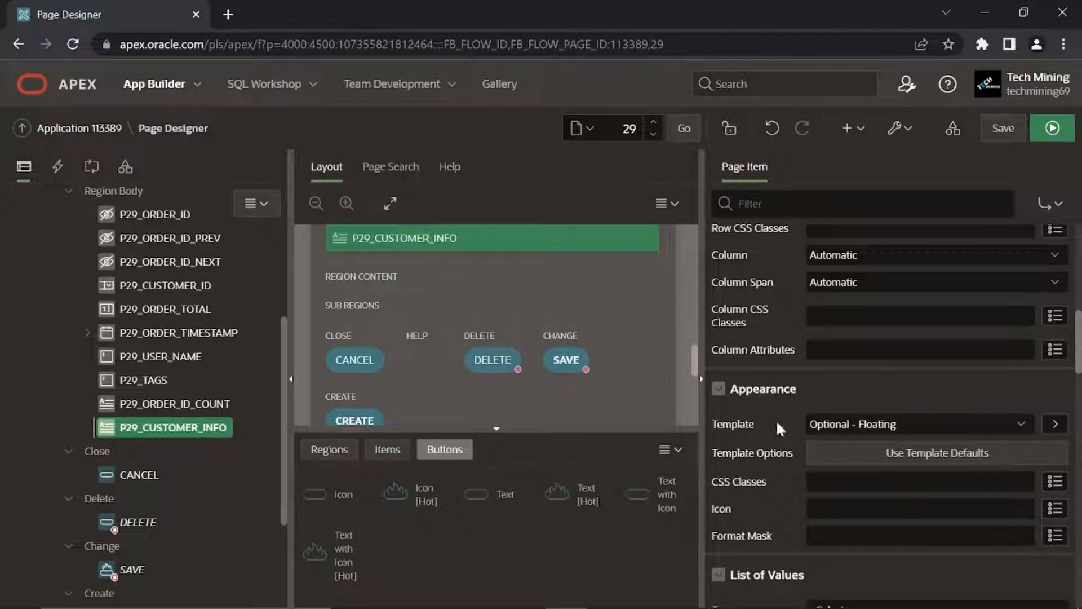
scroll(down, 3)
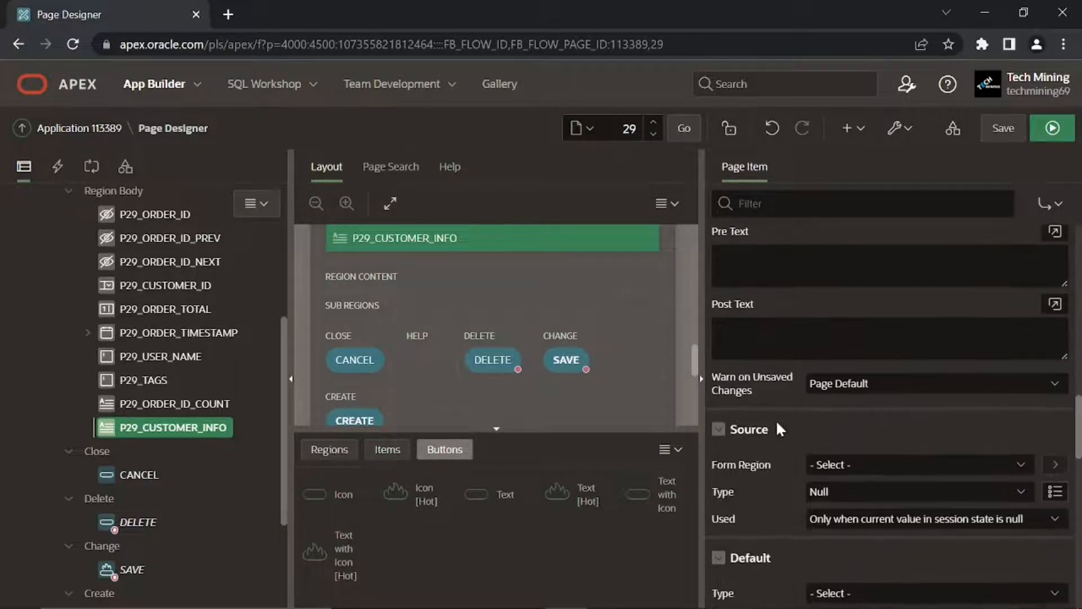
- Set P29_CUSTOMER_INFO's source type to SQL Query (return single value)
click(919, 492)
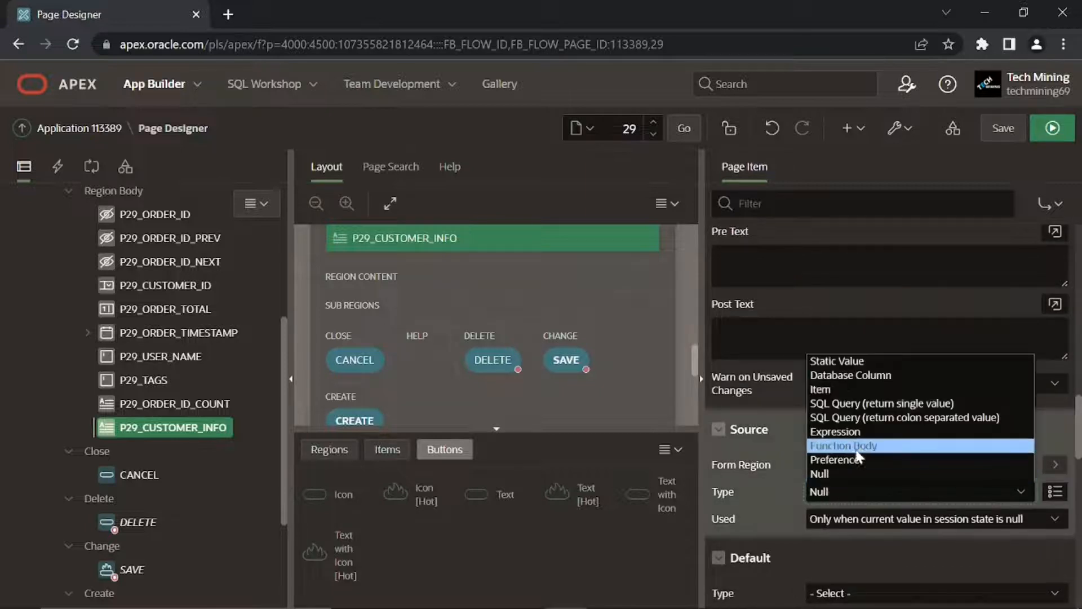
mouse_move(877, 417)
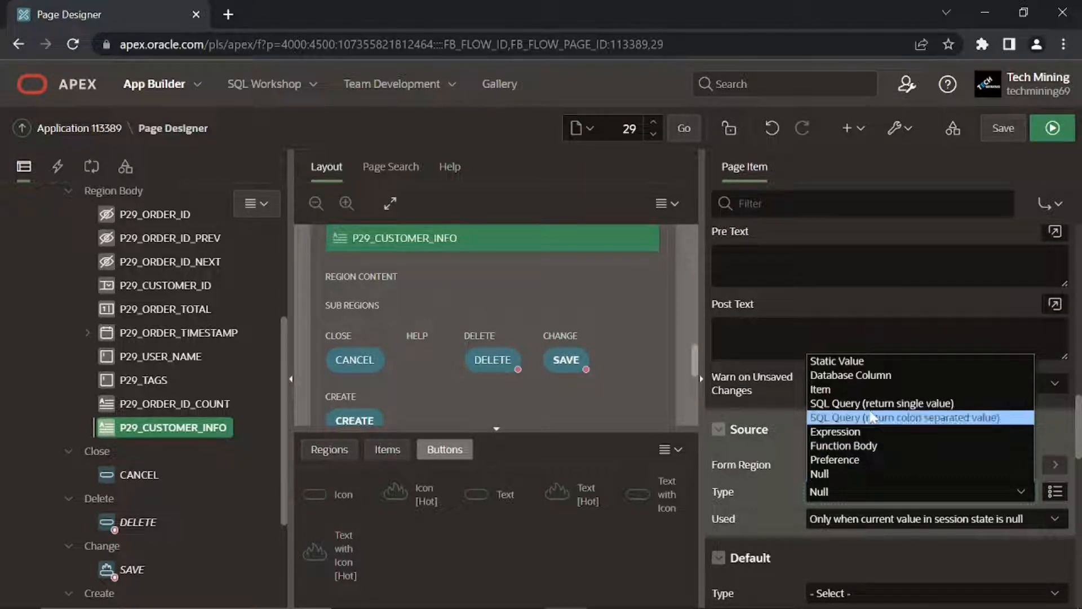
click(880, 403)
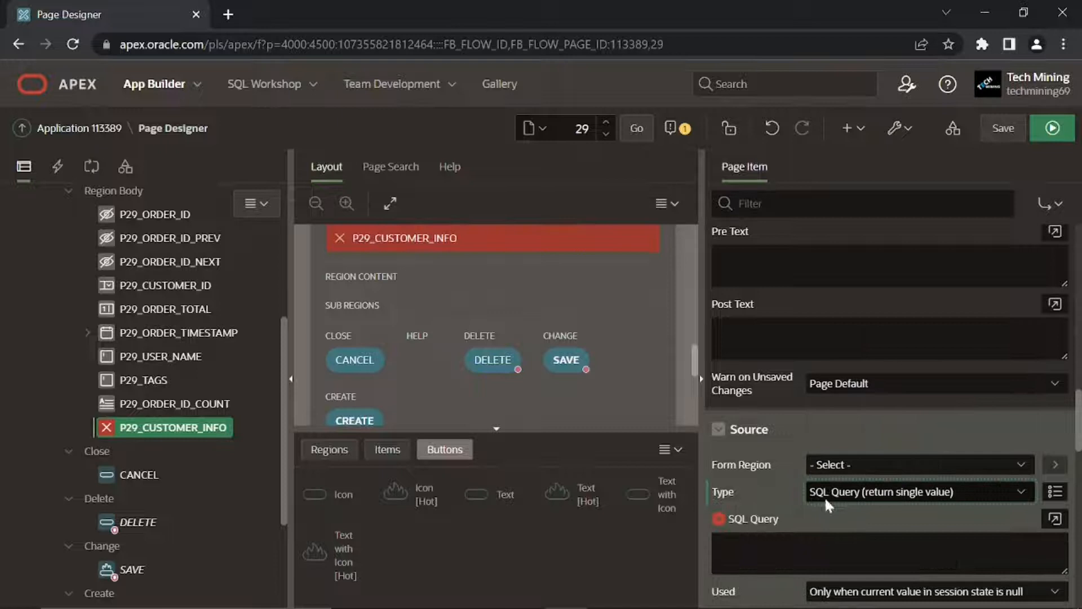
scroll(down, 3)
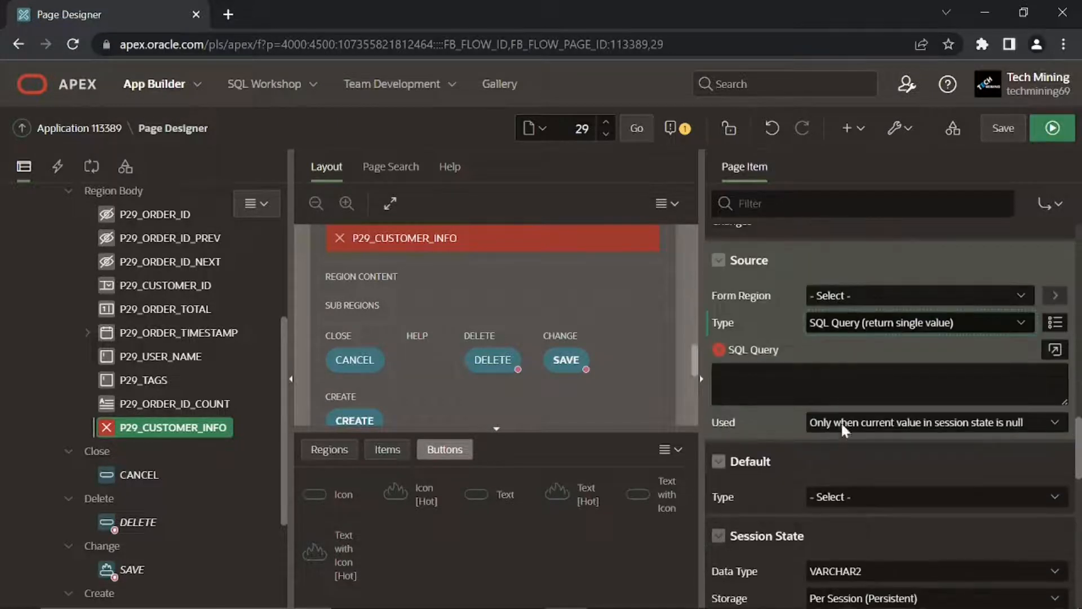
click(1055, 350)
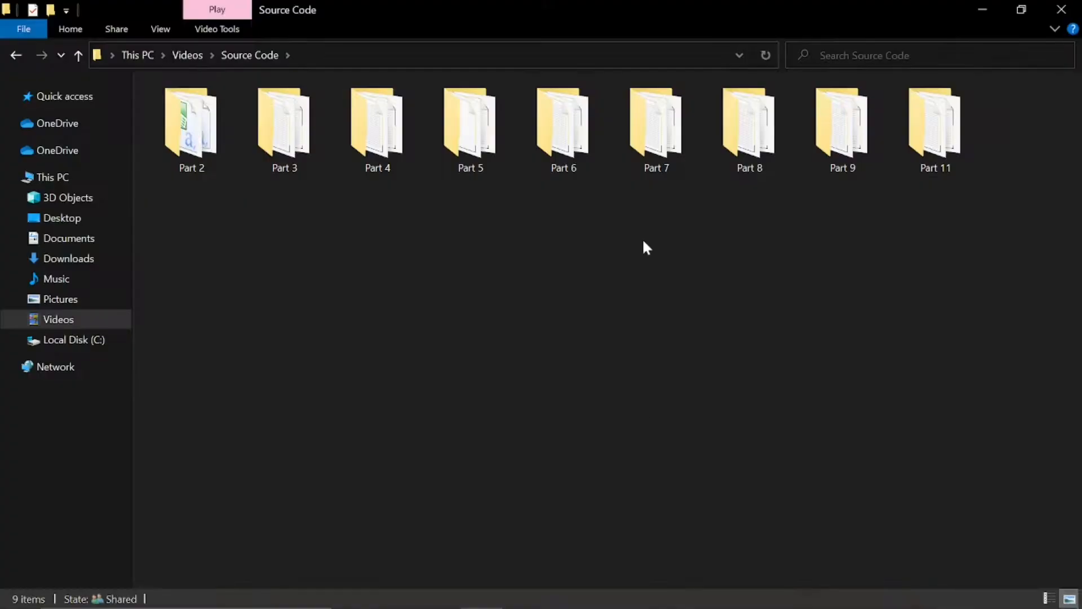
- Open file 7.4.1 from the Part 7 folder and select the customer address query
double_click(655, 124)
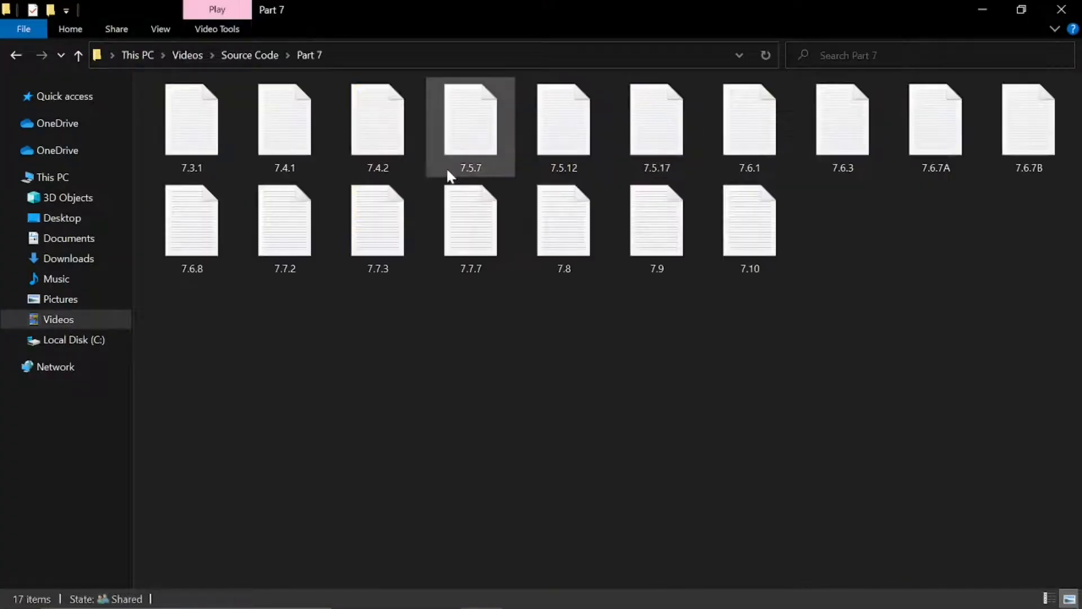
double_click(285, 124)
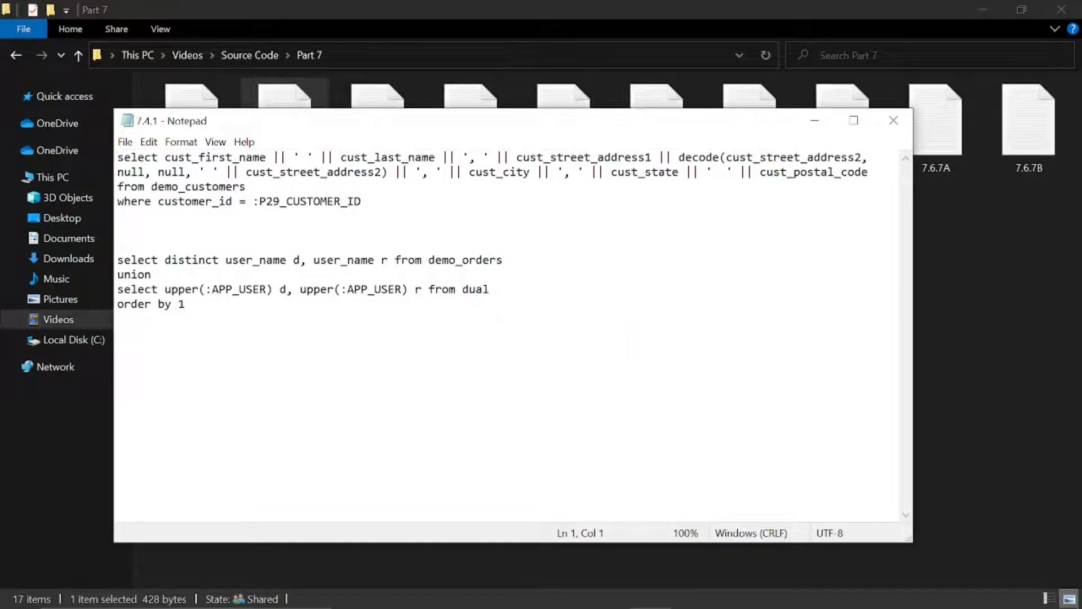
drag(156, 157, 360, 202)
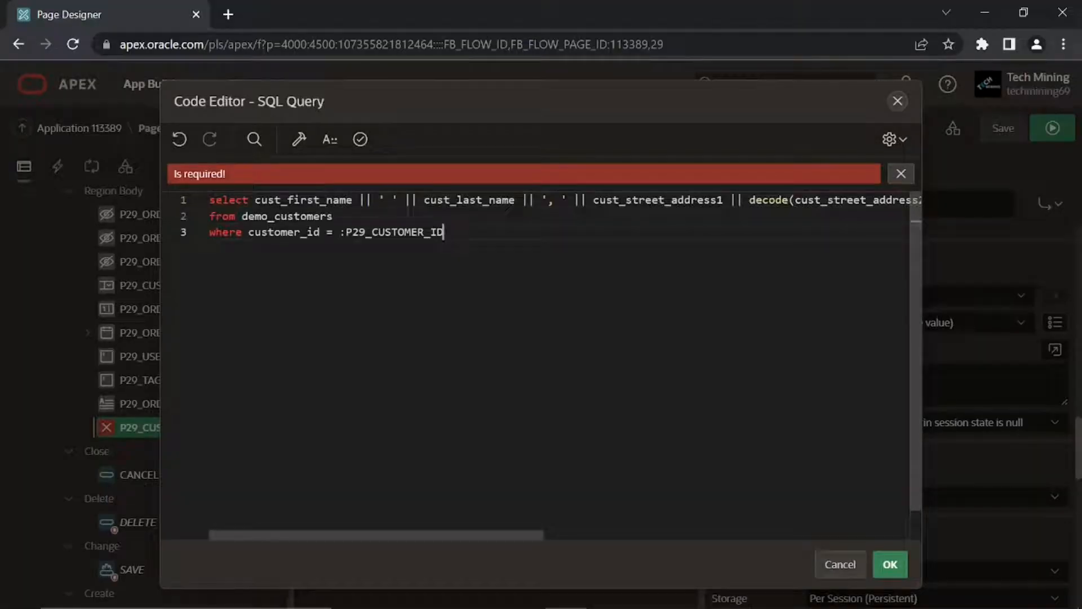
- Validate the pasted customer name-and-address query and accept it
click(360, 138)
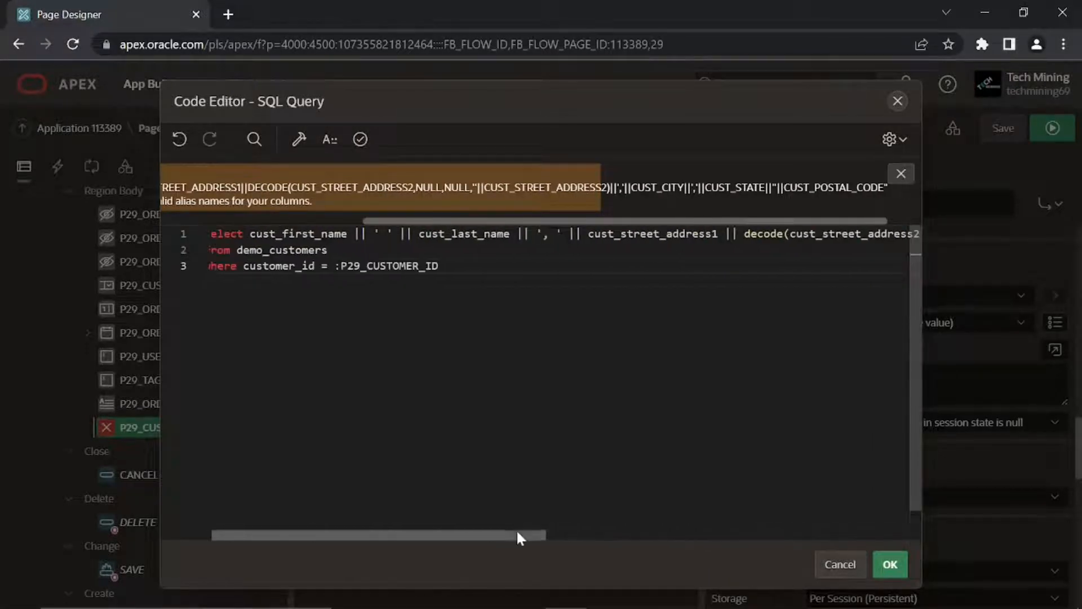
click(890, 564)
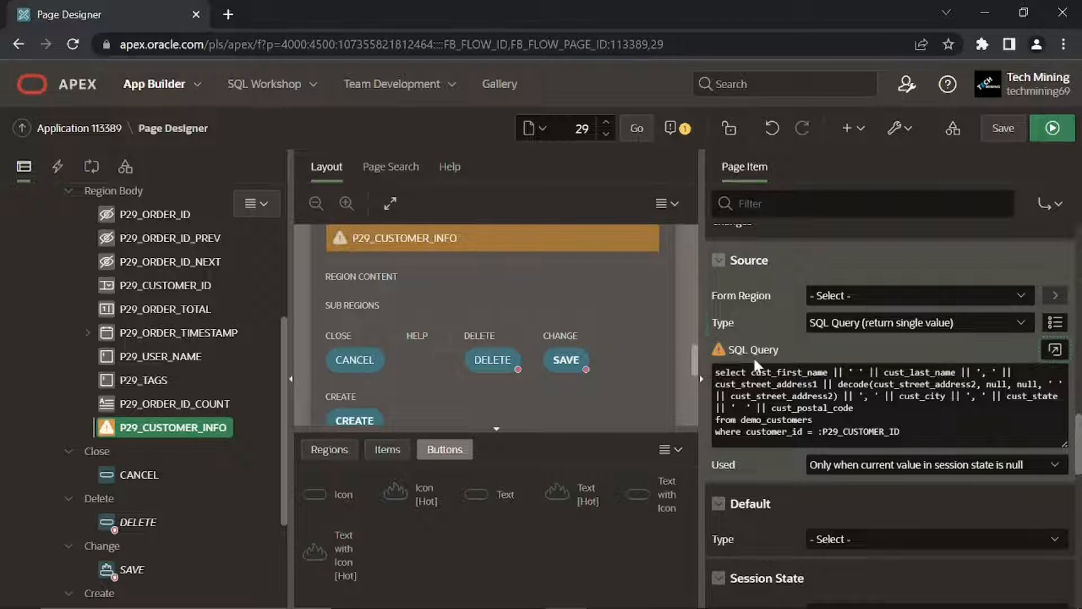
mouse_move(1004, 128)
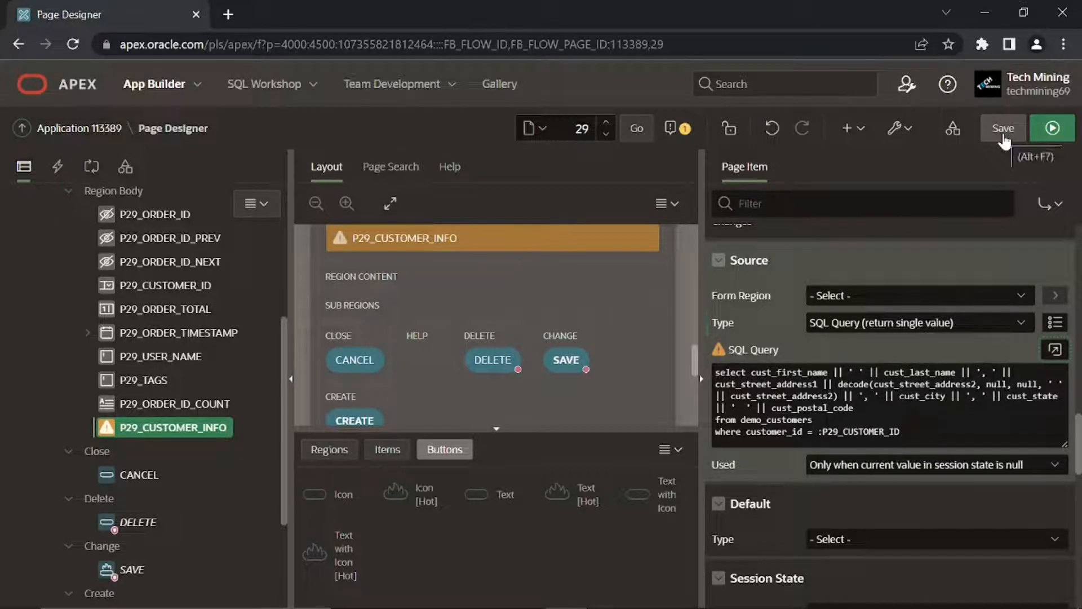
- Save page 29 from the Page Designer toolbar
click(1003, 129)
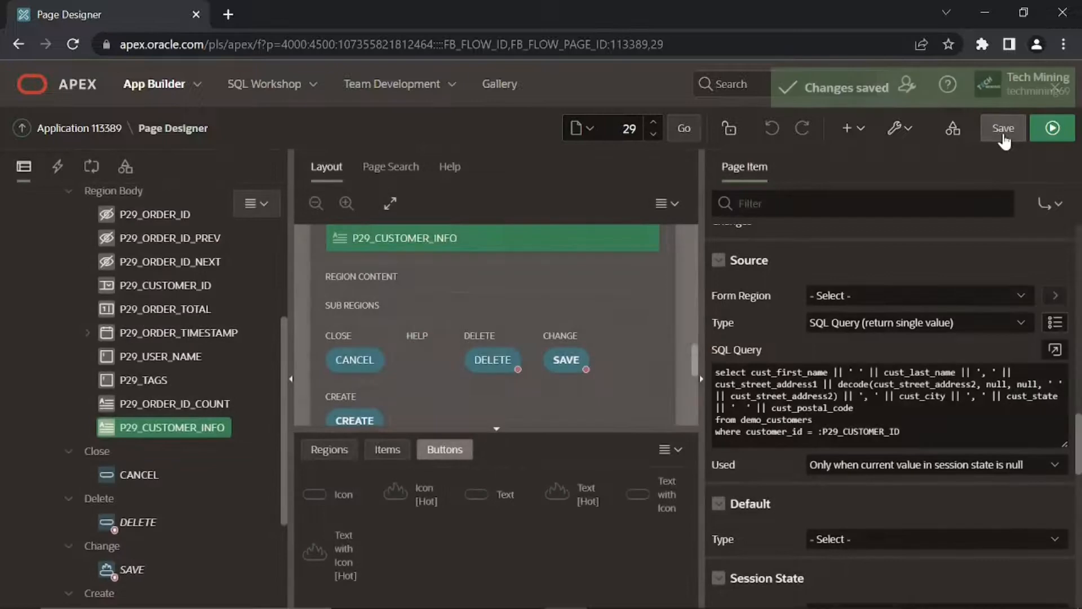
click(1002, 129)
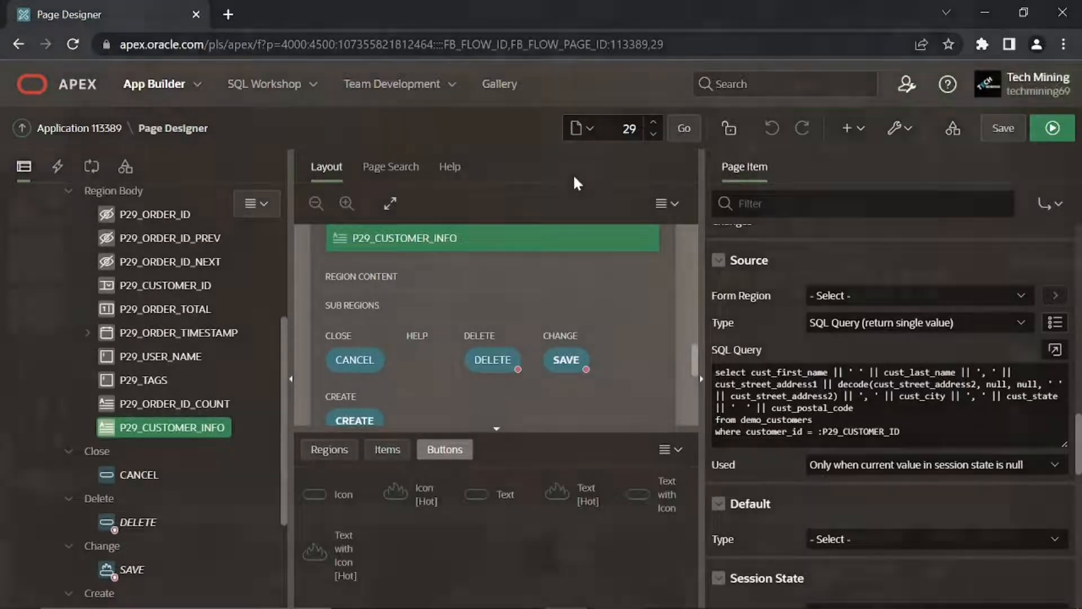
mouse_move(285, 310)
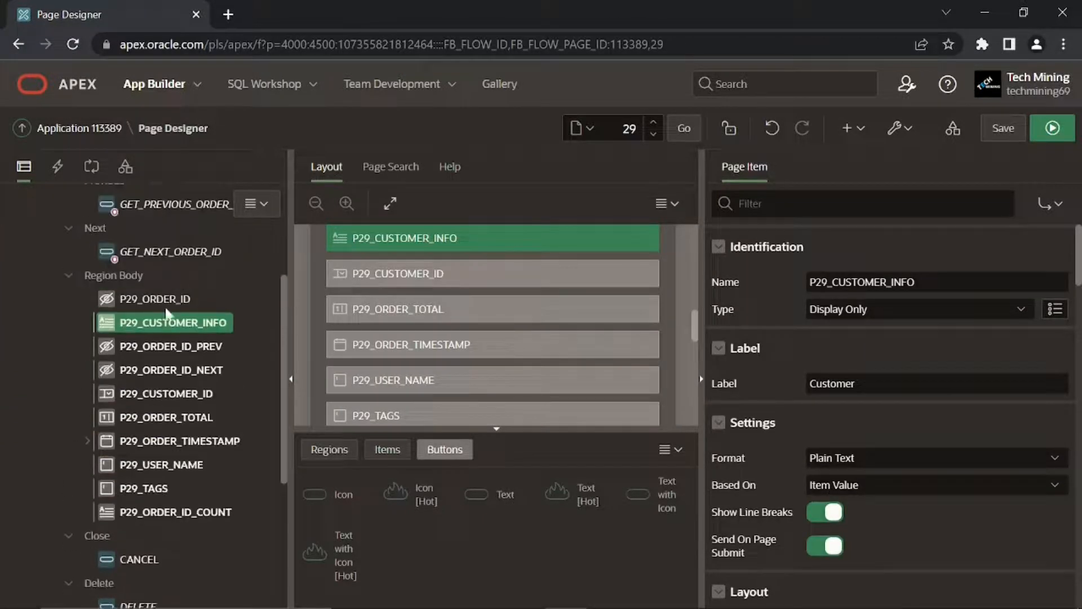
mouse_move(145, 352)
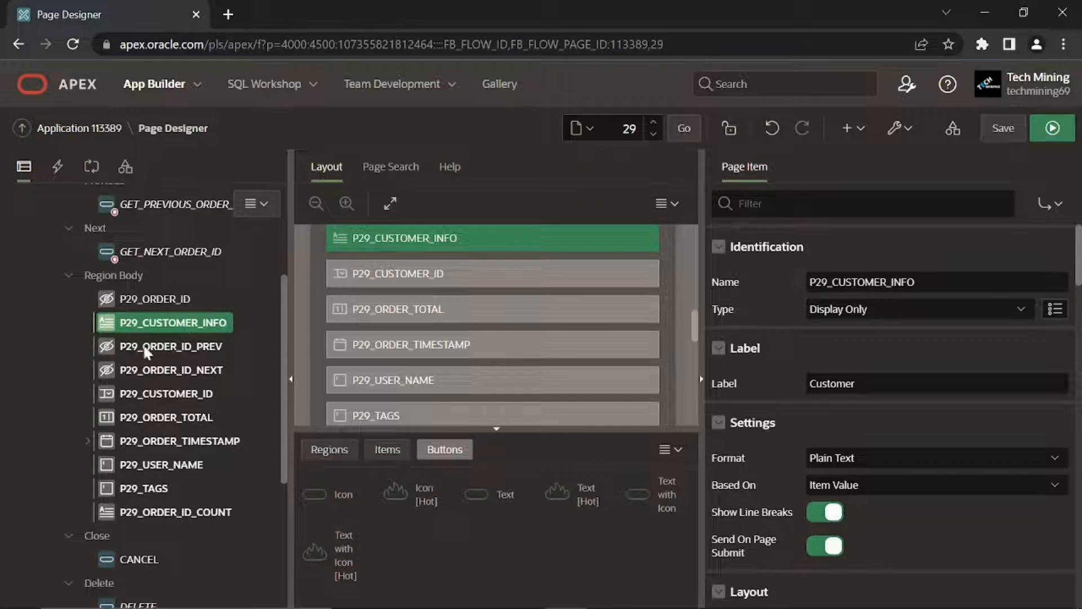
mouse_move(187, 378)
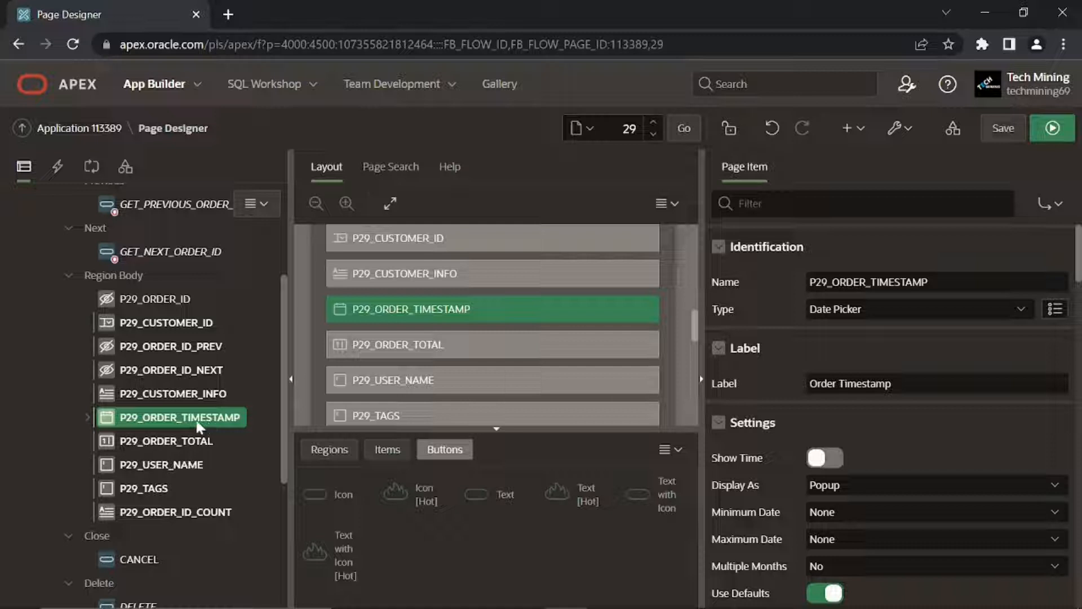
mouse_move(179, 474)
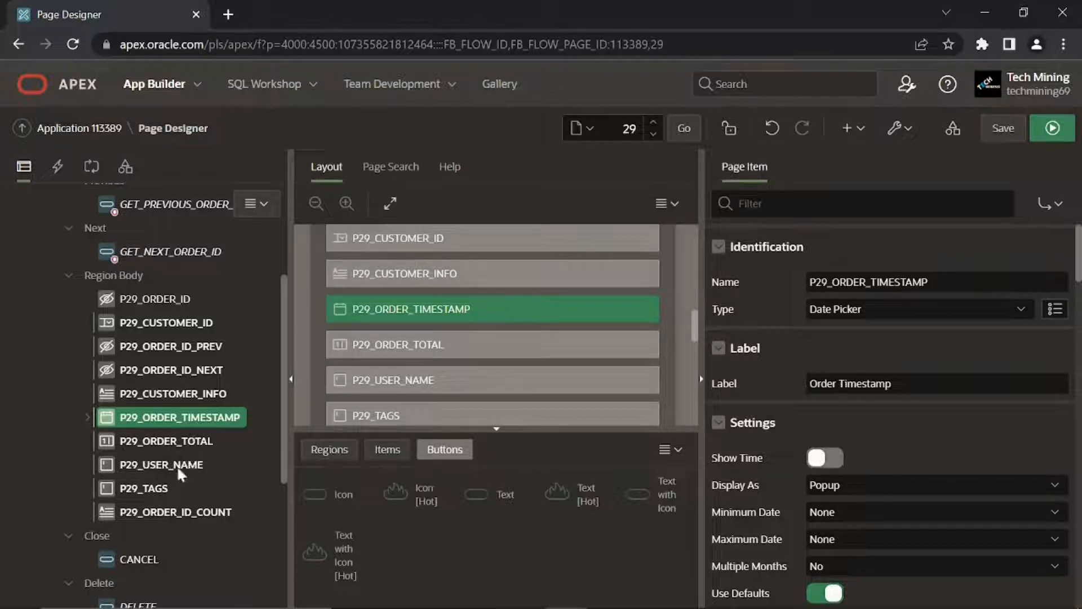
mouse_move(212, 520)
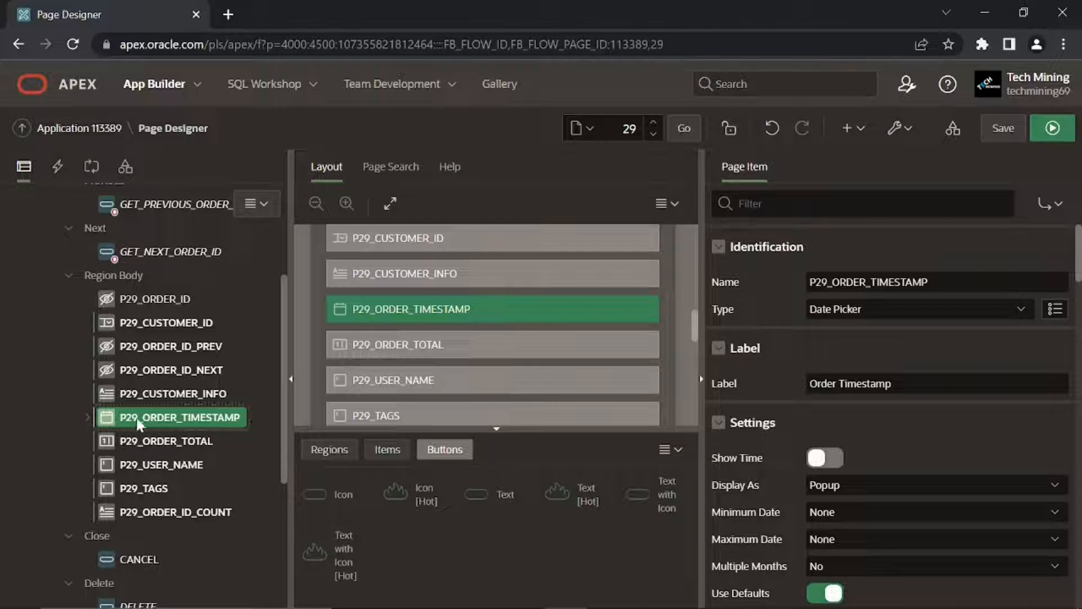
mouse_move(732, 318)
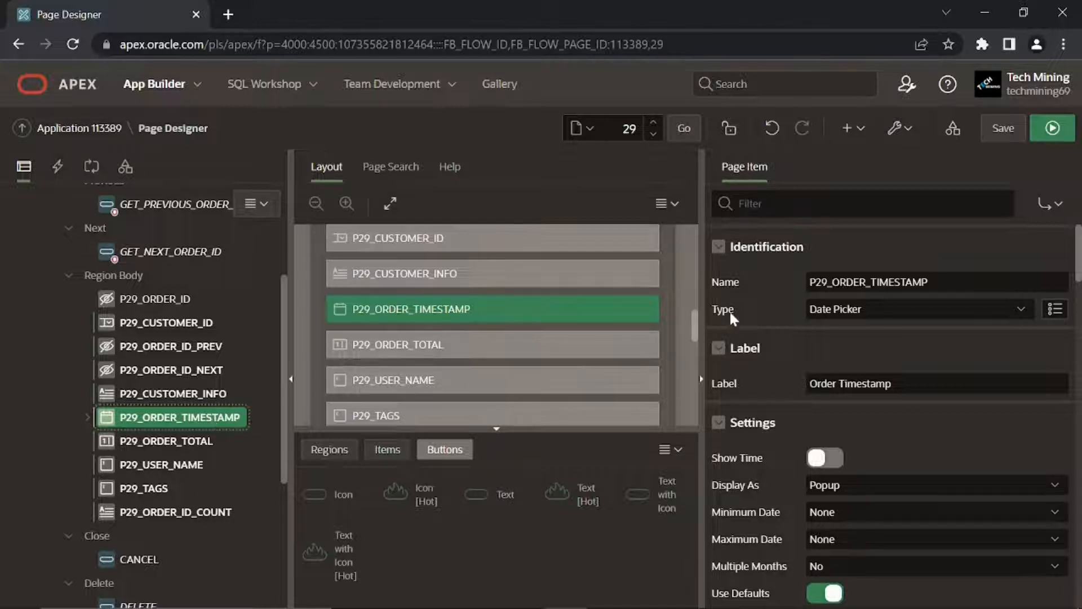
- Make P29_ORDER_TIMESTAMP a Display Only item labelled Order Date
click(919, 308)
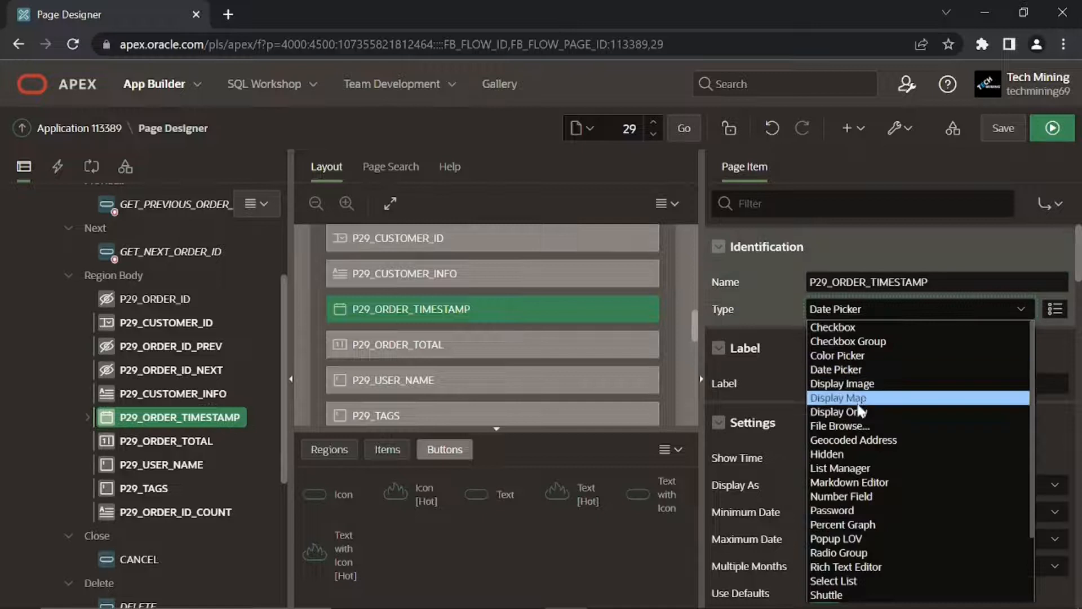
click(840, 411)
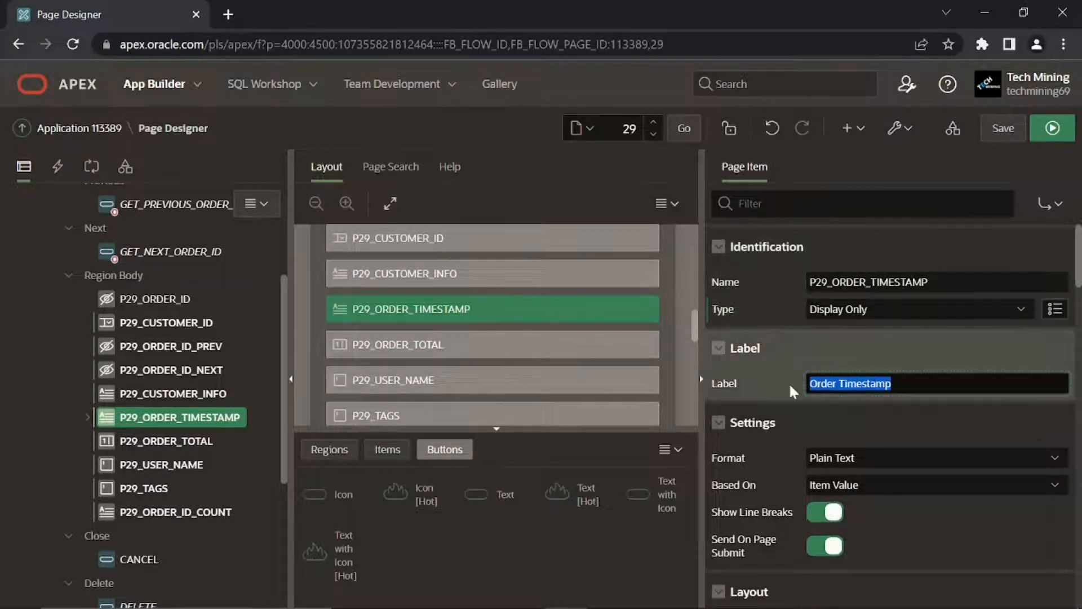
text(Order Date)
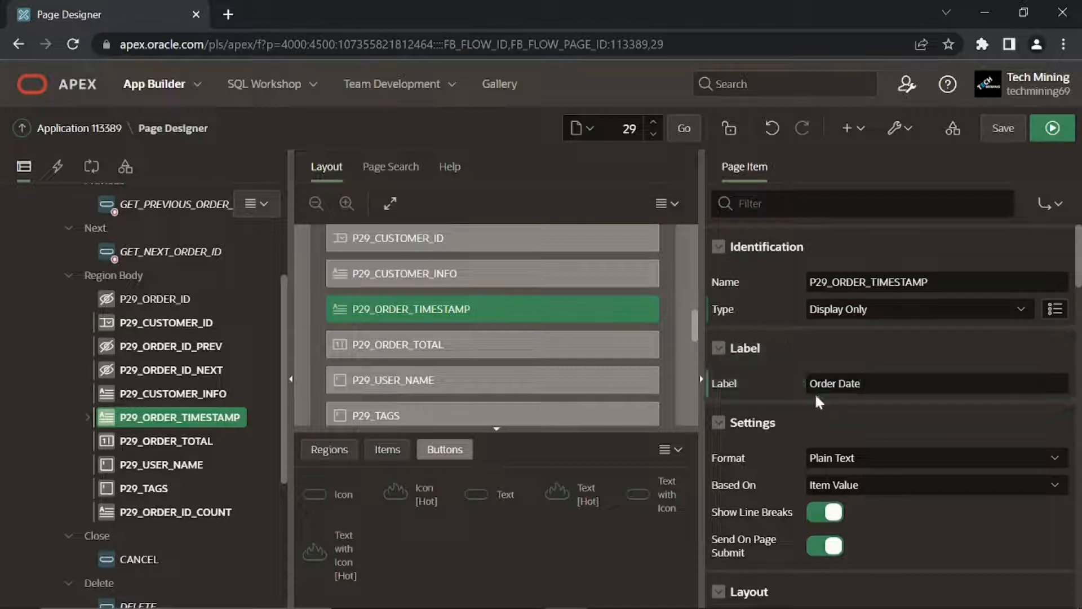
- Give P29_ORDER_TIMESTAMP the format mask DD-MON-YYYY HH:MIPM
scroll(down, 3)
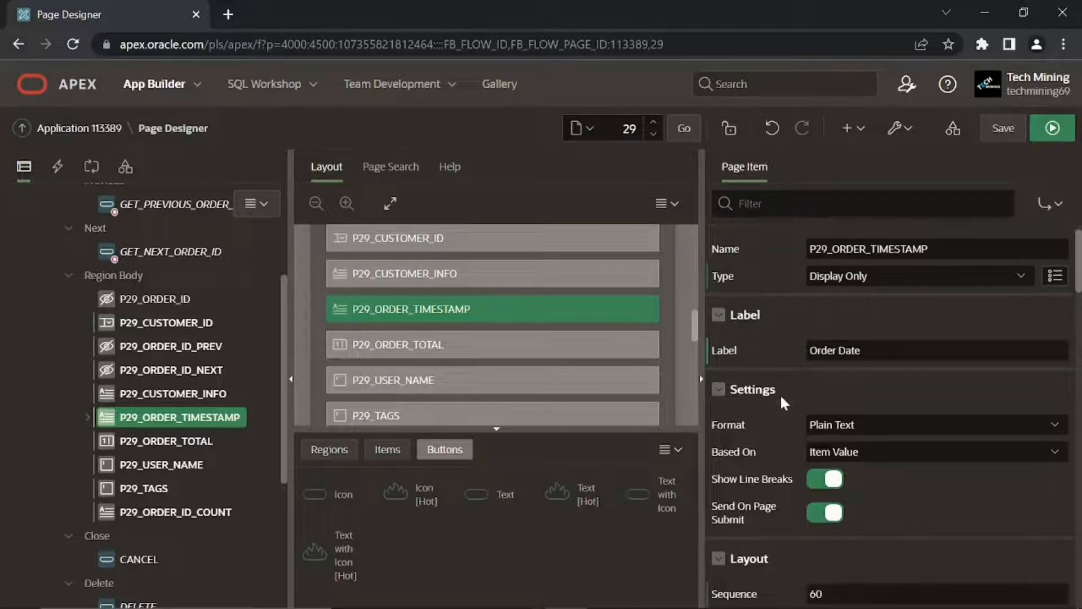
scroll(down, 3)
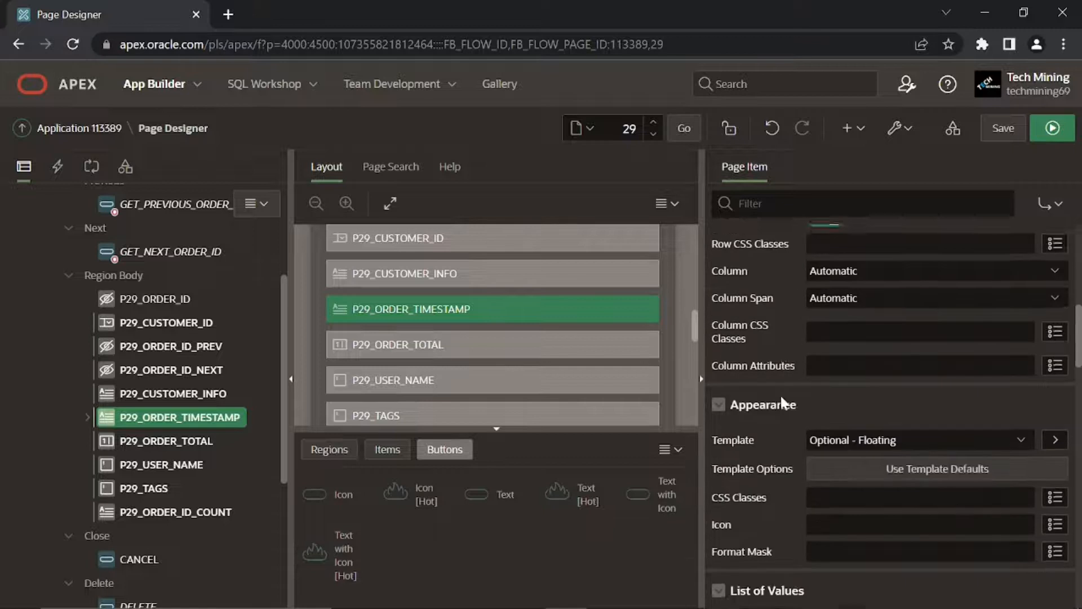
scroll(up, 3)
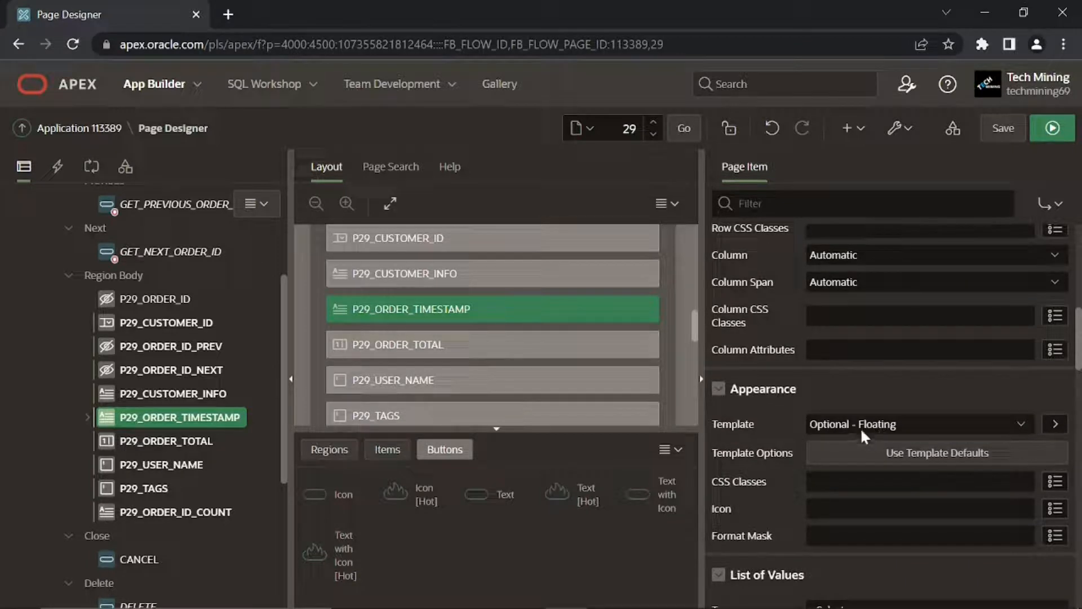
scroll(down, 3)
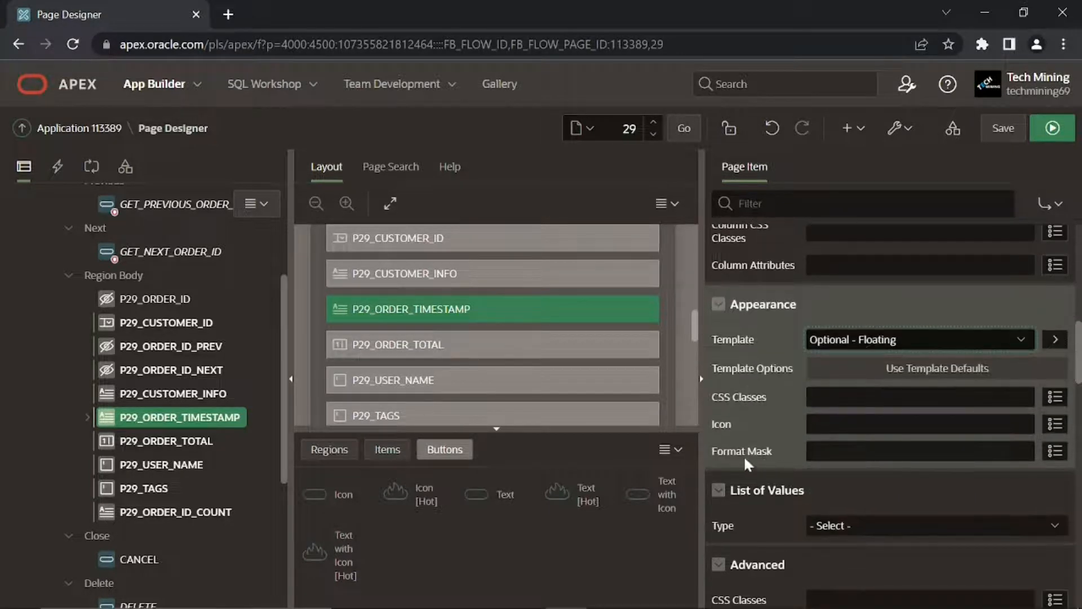
text(DD-MON-YYYY HH:MIPM)
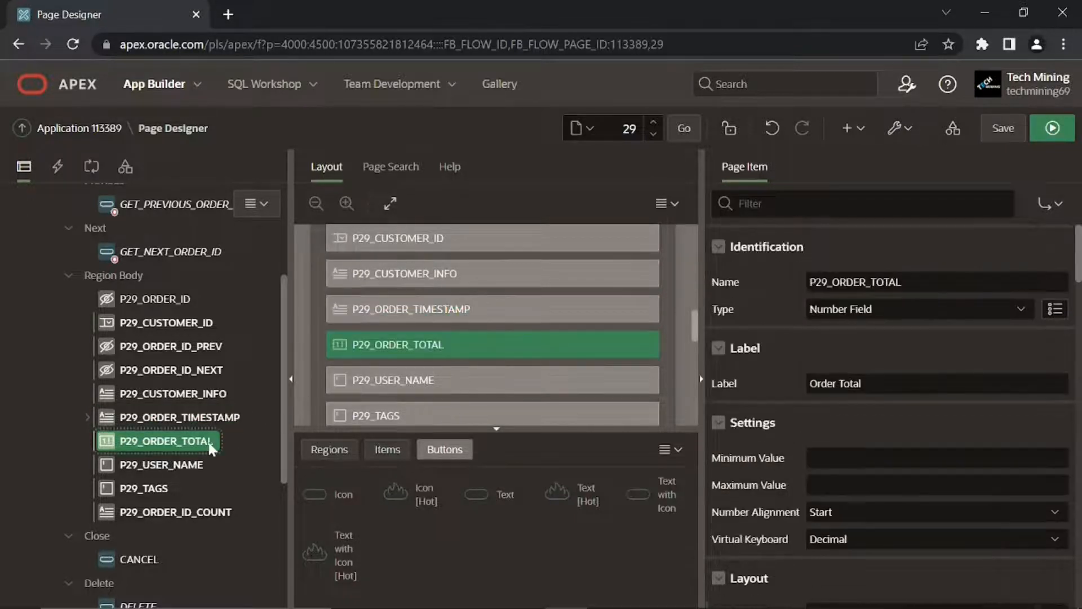
- Make P29_ORDER_TOTAL Display Only with the $5,234.10 currency format mask
click(915, 308)
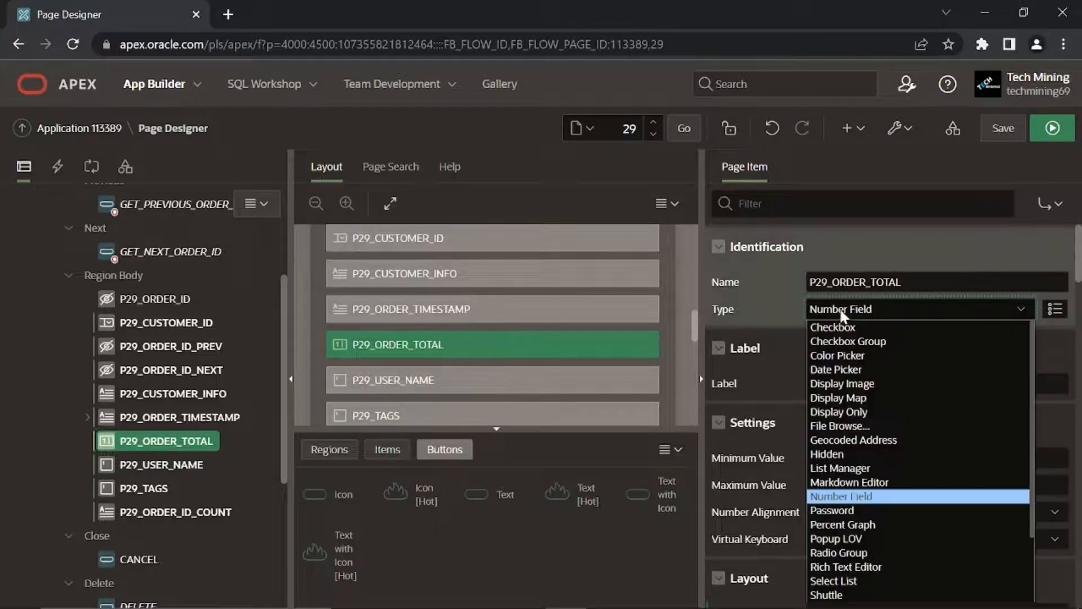
click(838, 411)
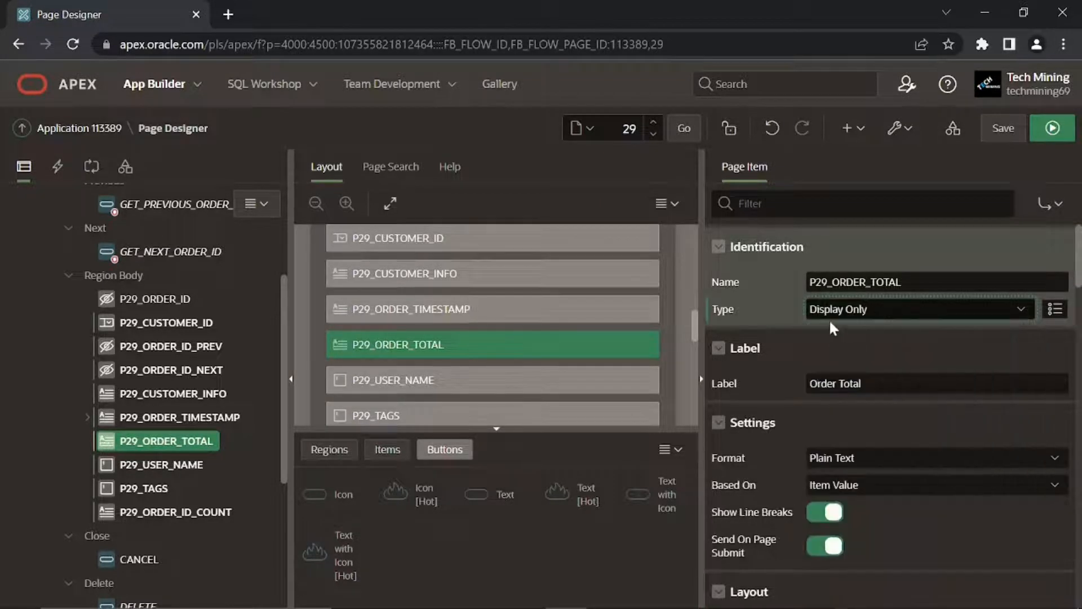
mouse_move(832, 338)
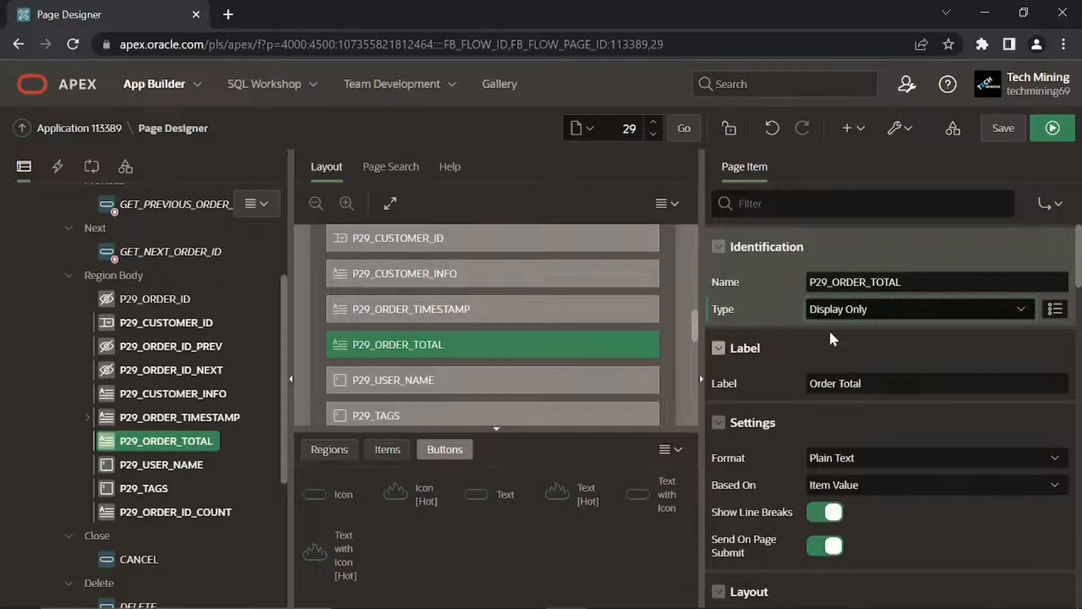
scroll(down, 3)
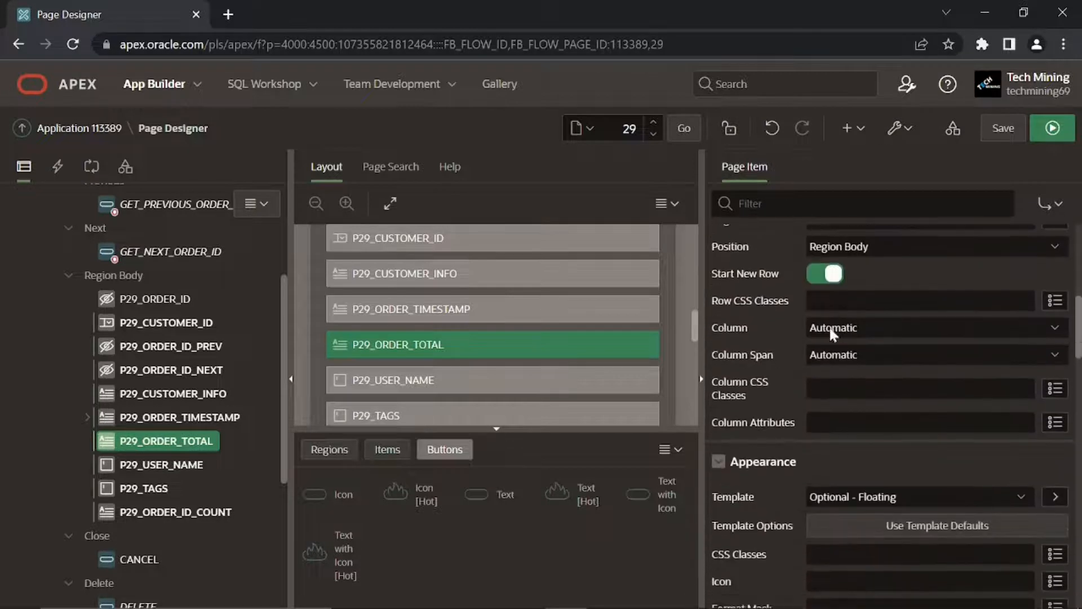
scroll(down, 3)
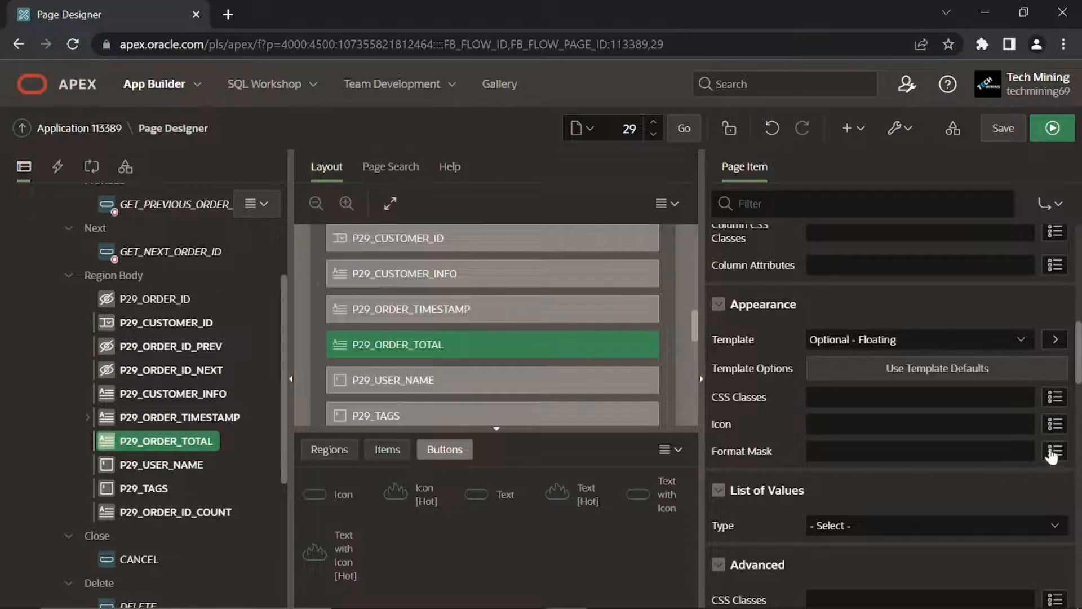
click(1055, 451)
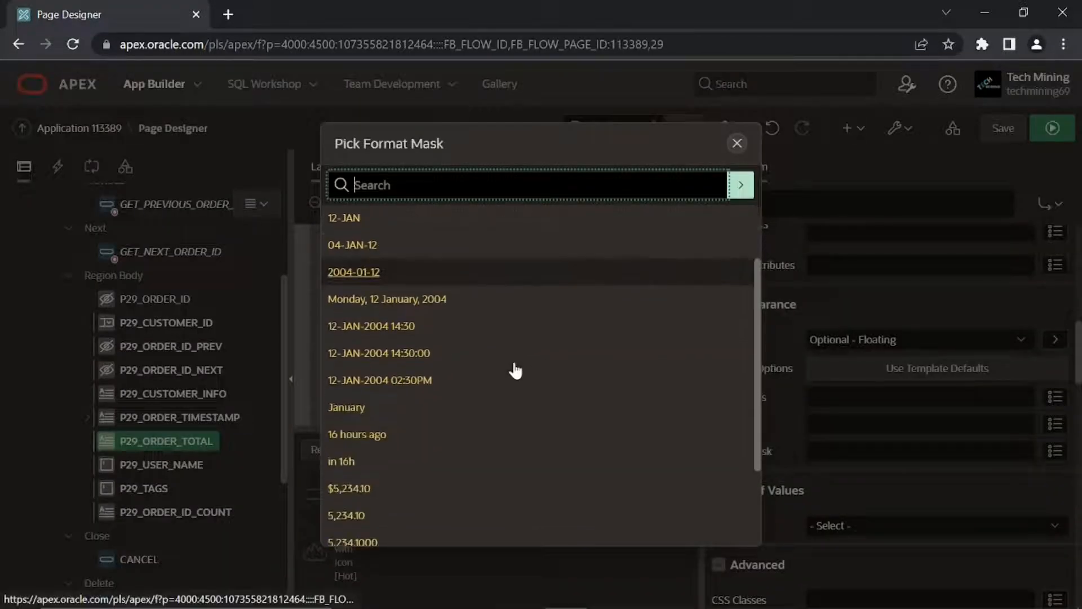
scroll(down, 3)
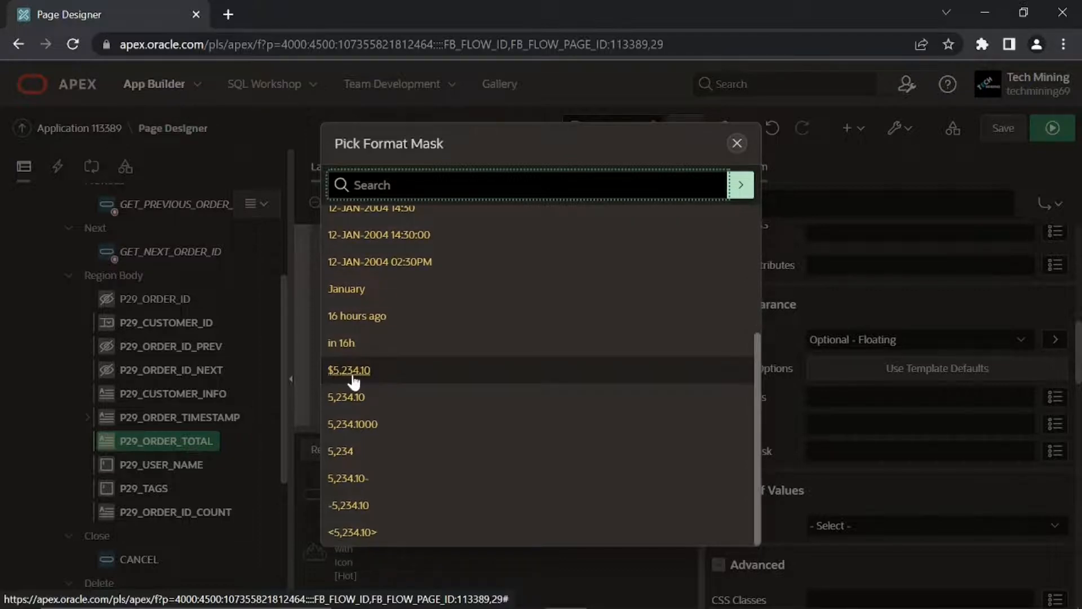
click(349, 370)
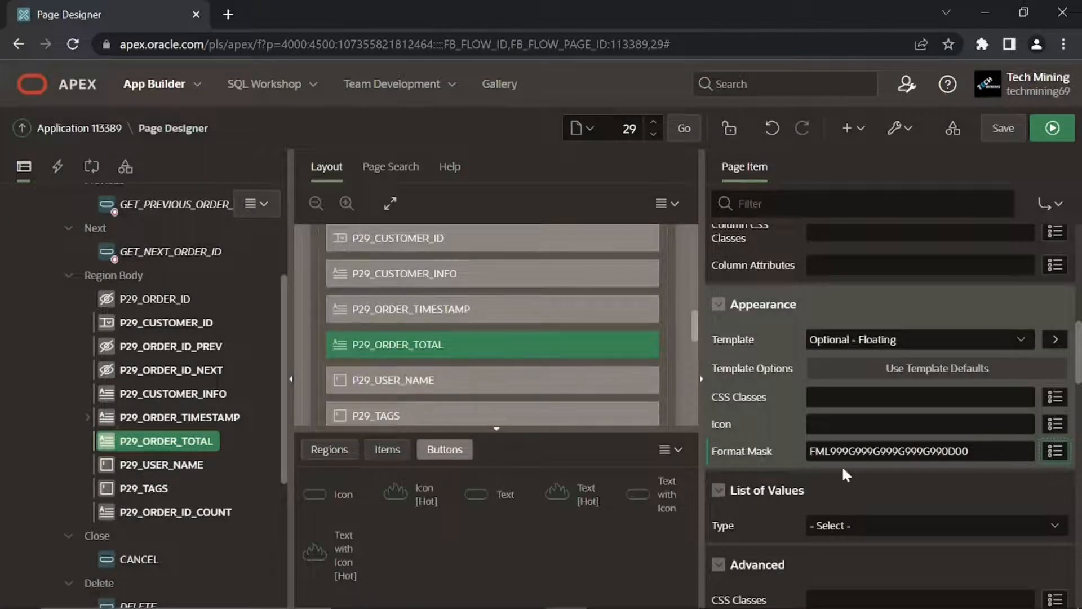
mouse_move(892, 468)
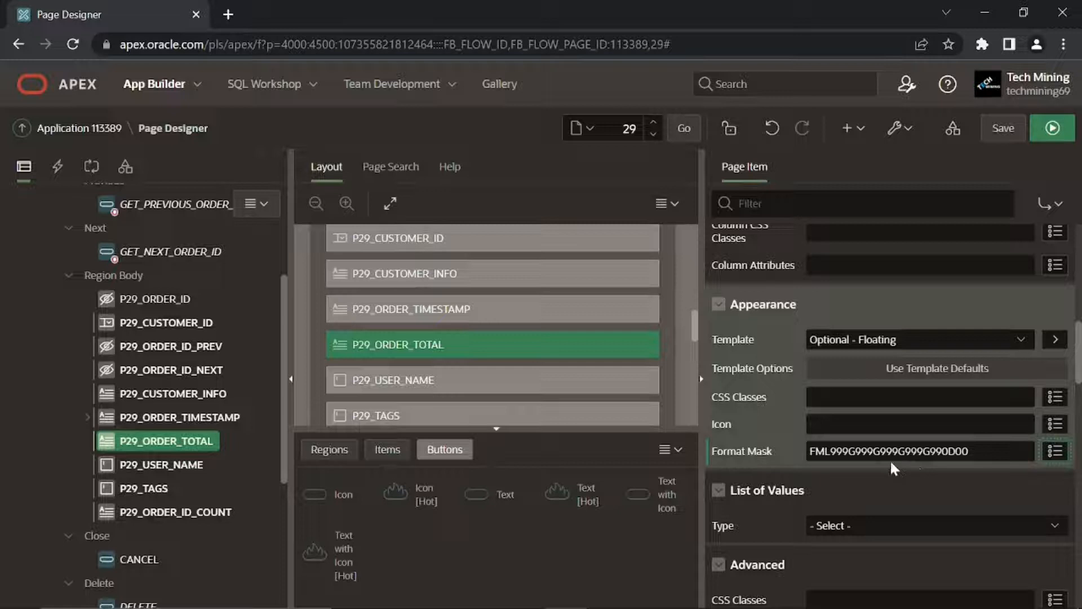
mouse_move(261, 349)
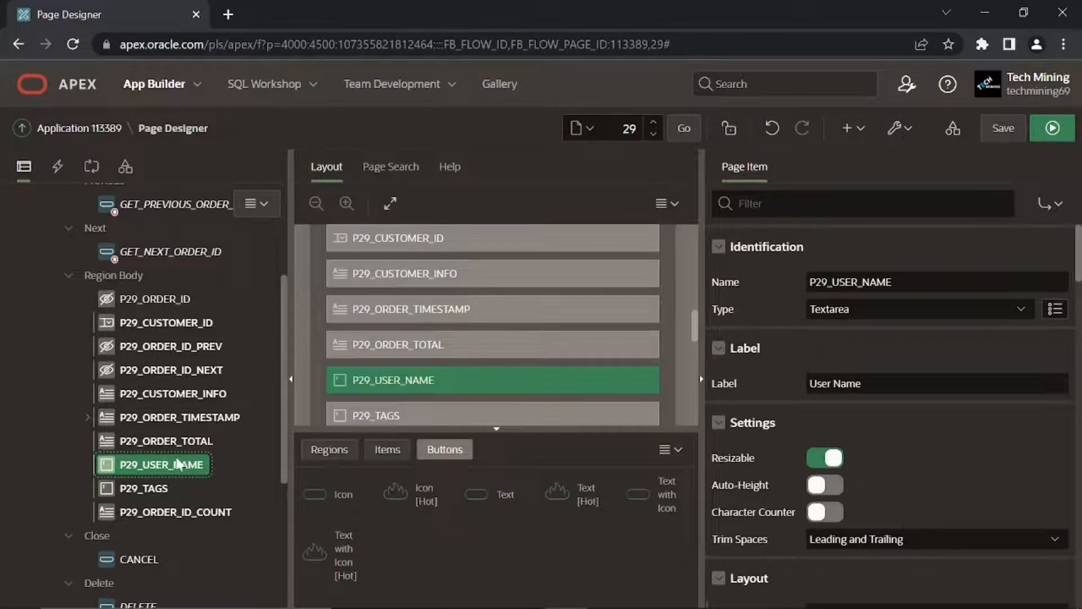
mouse_move(729, 330)
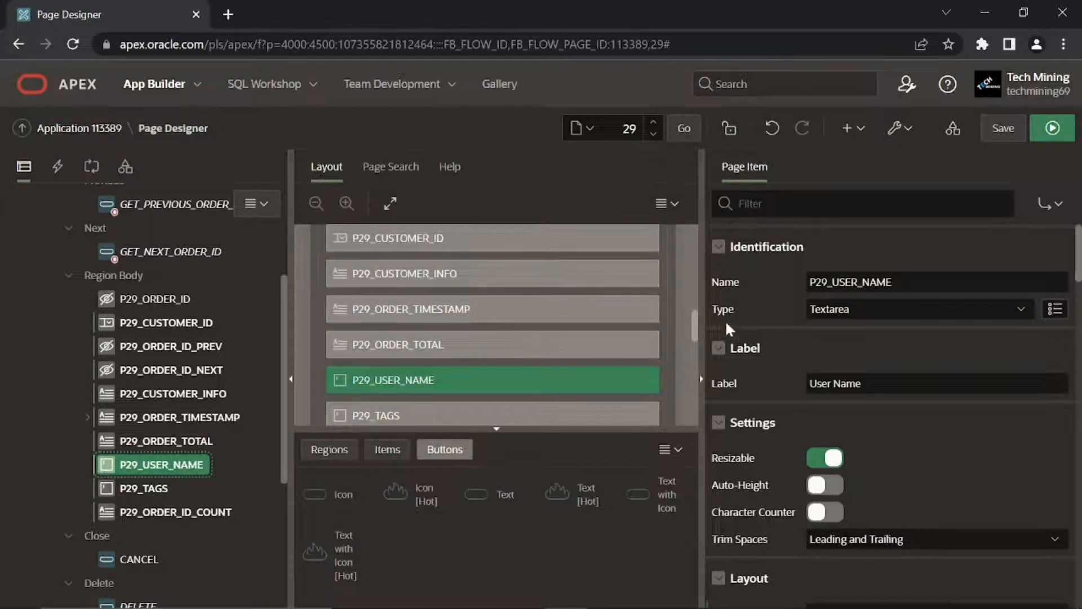
- Change P29_USER_NAME from Textarea to a Select List labelled 'Sales Rep'
click(918, 309)
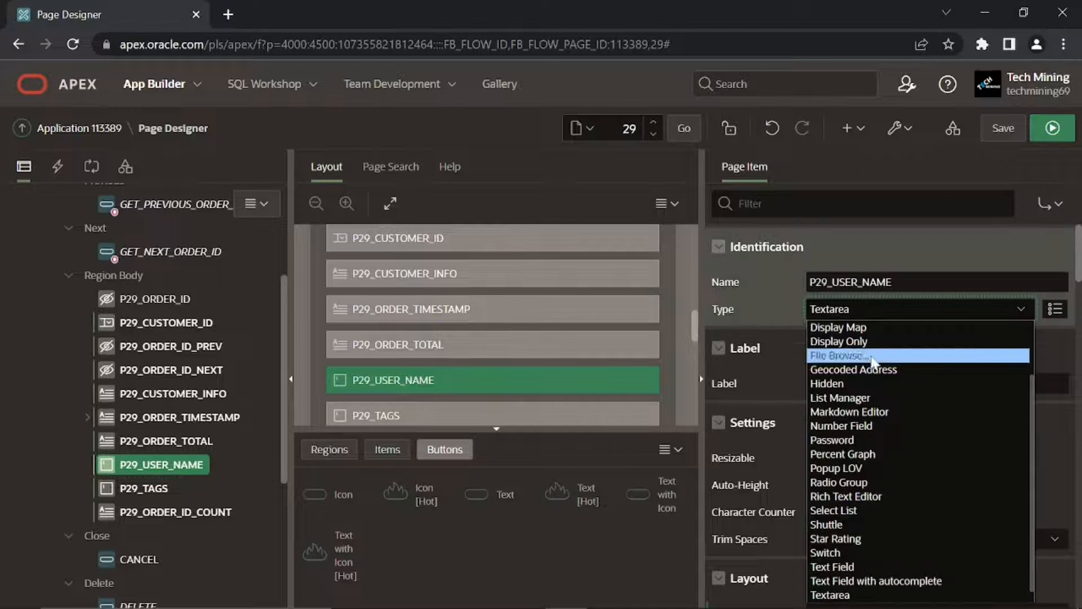
click(833, 510)
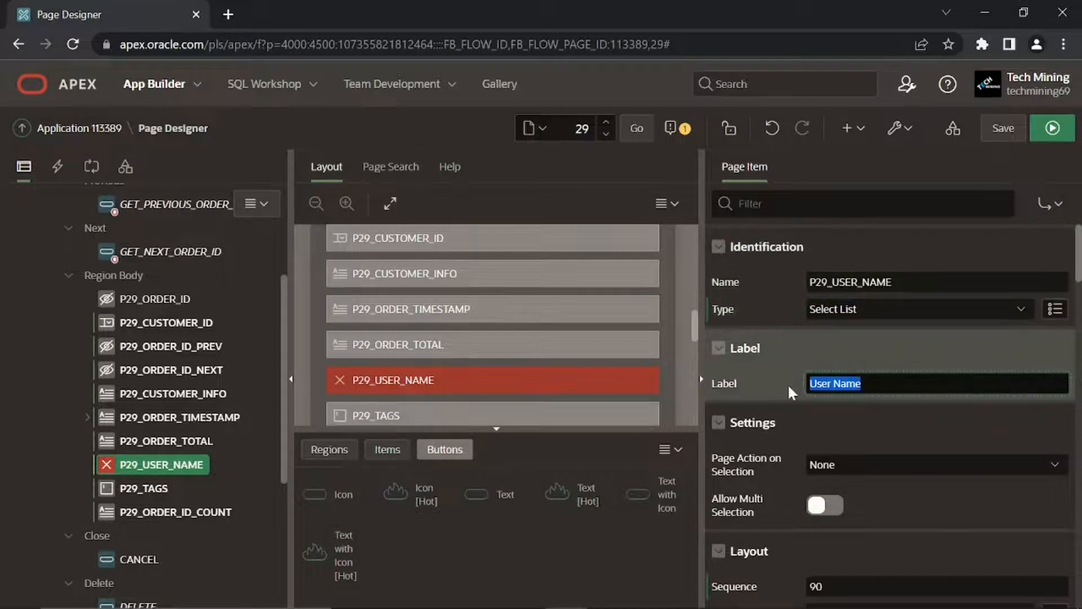
text(Sales Rep)
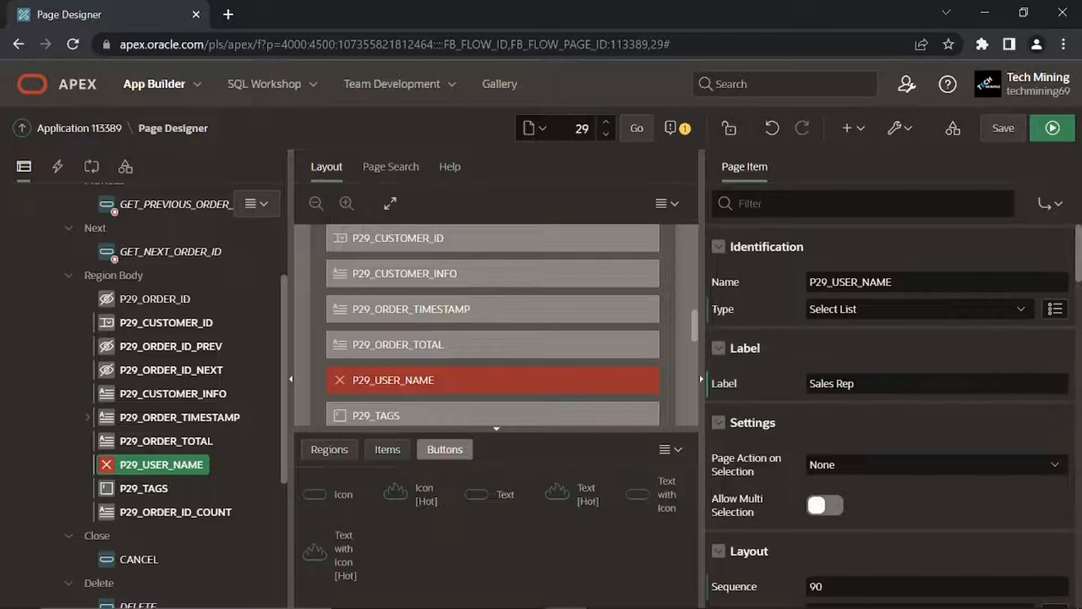
mouse_move(776, 414)
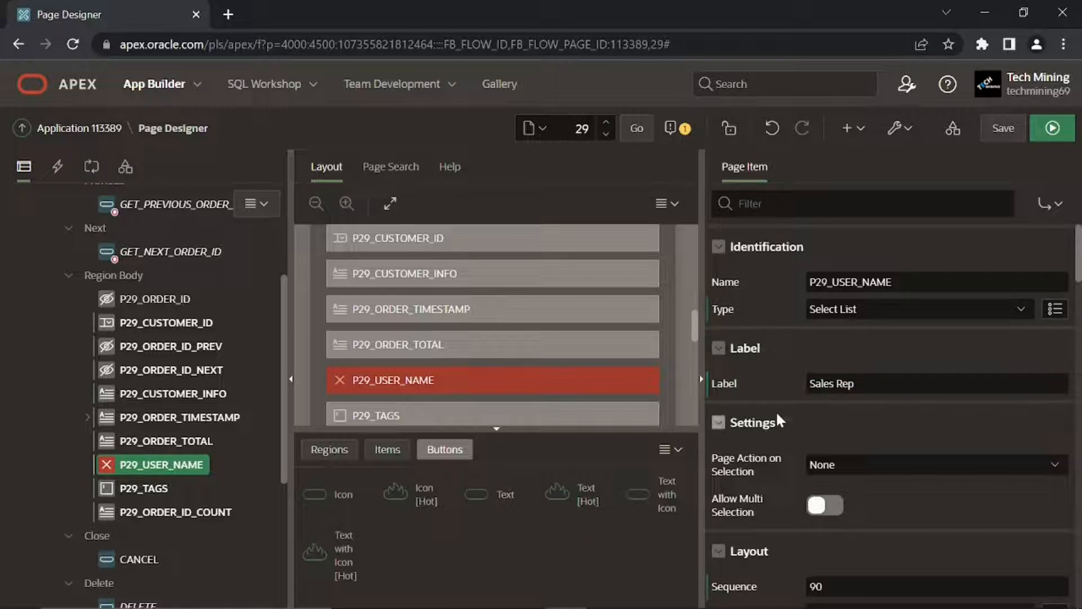
scroll(down, 3)
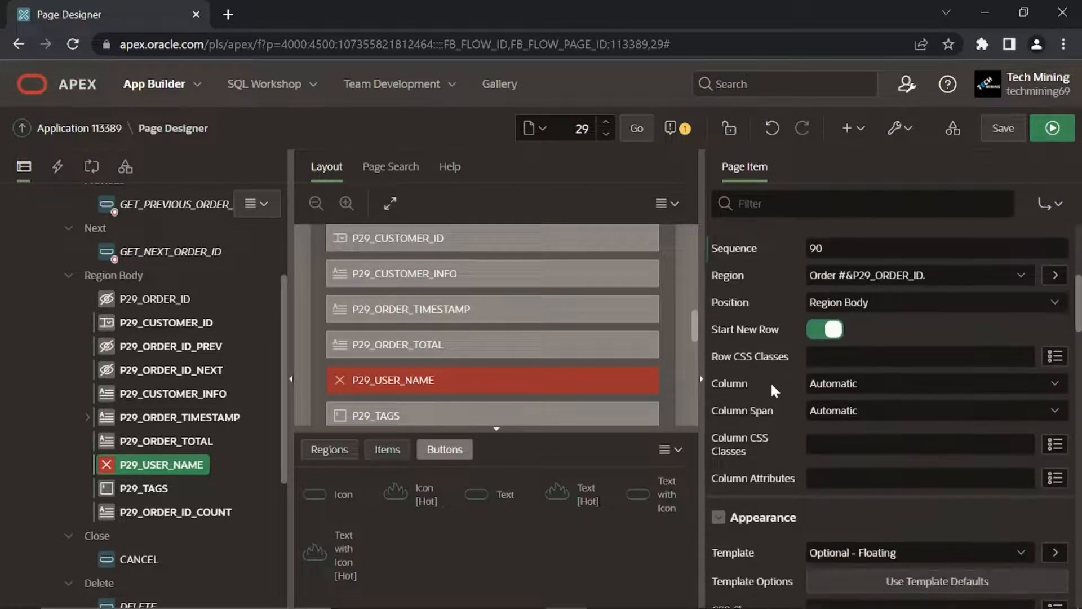
scroll(down, 3)
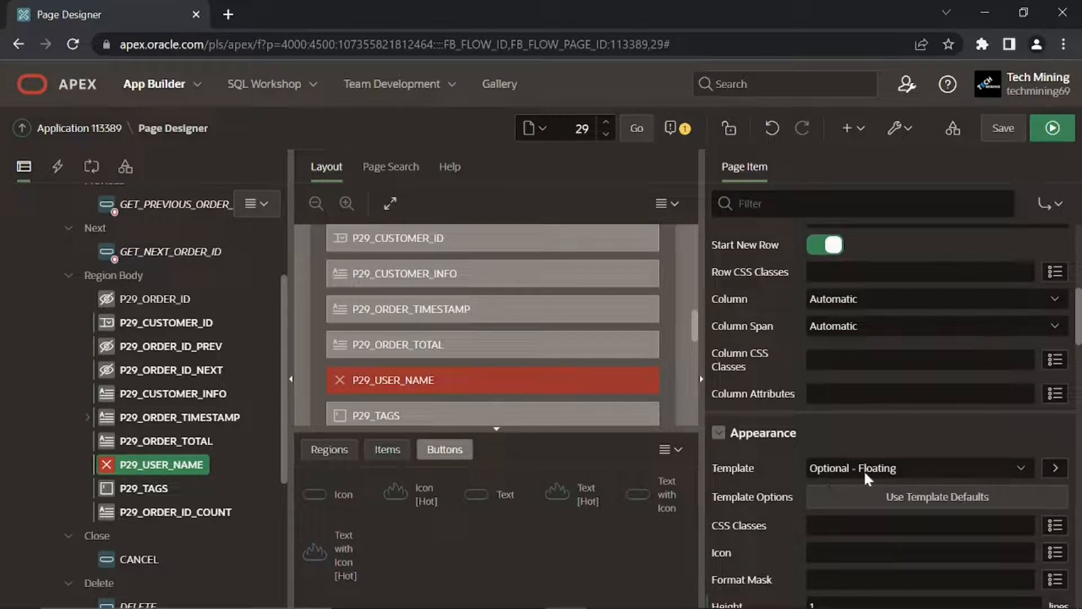
- Set the list of values to a validated SQL Query returning distinct order user names plus the current user
scroll(down, 3)
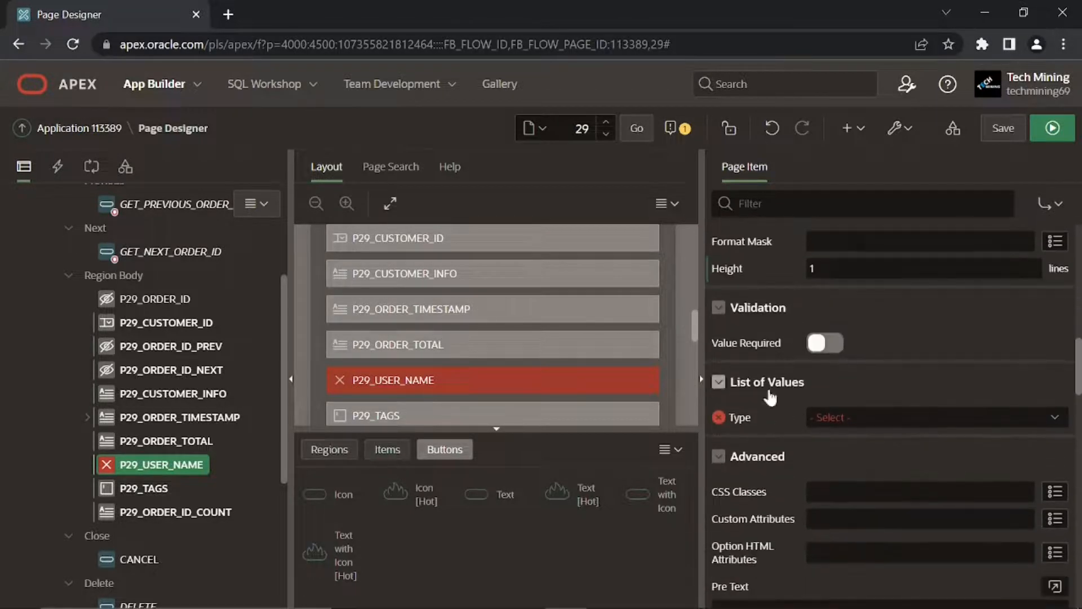
click(932, 418)
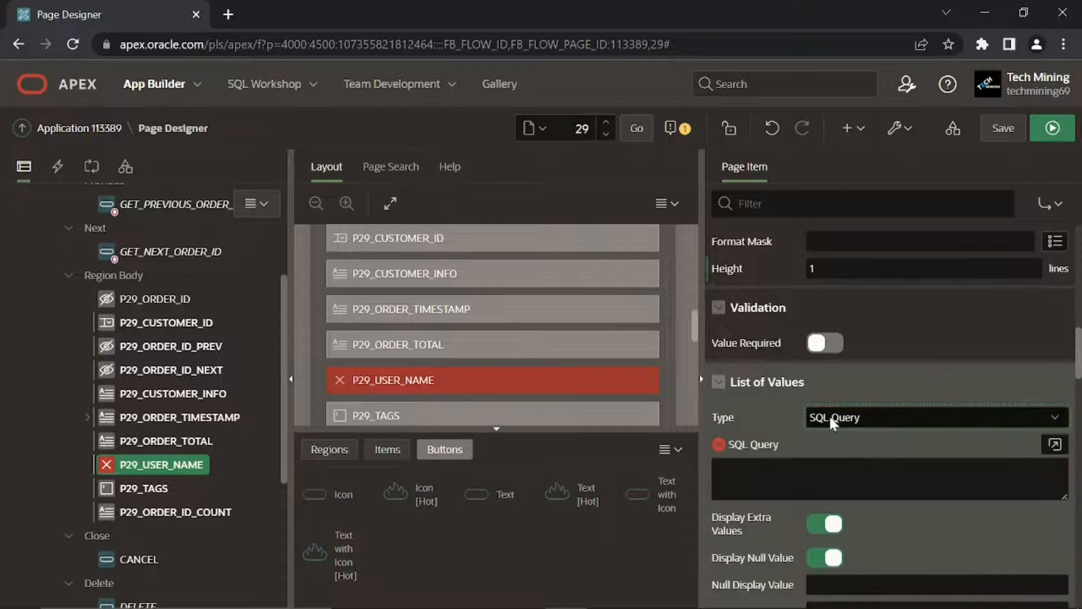
click(1054, 443)
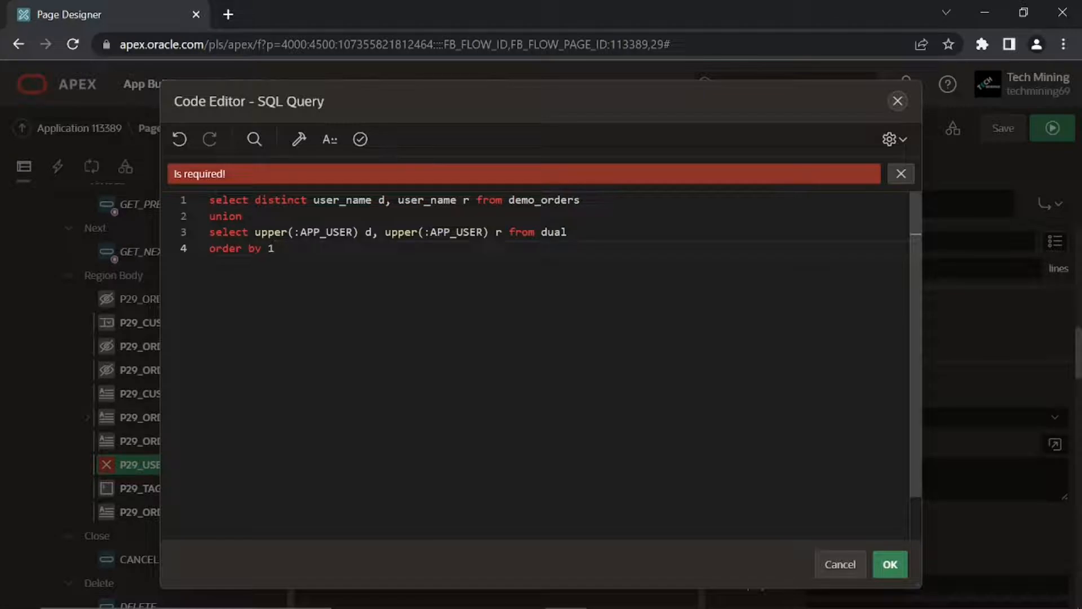
click(360, 139)
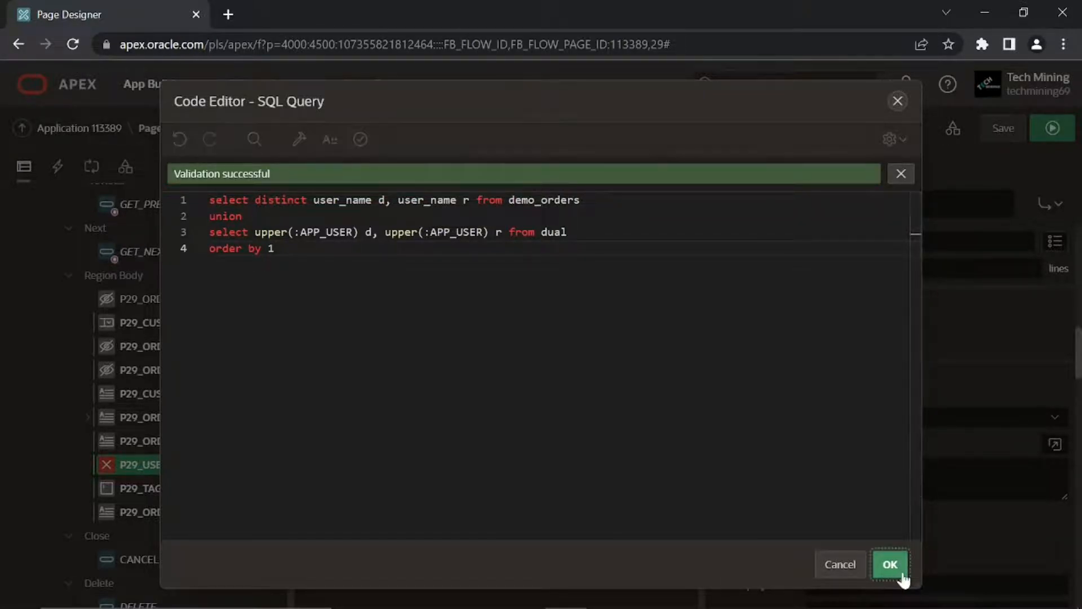
click(890, 564)
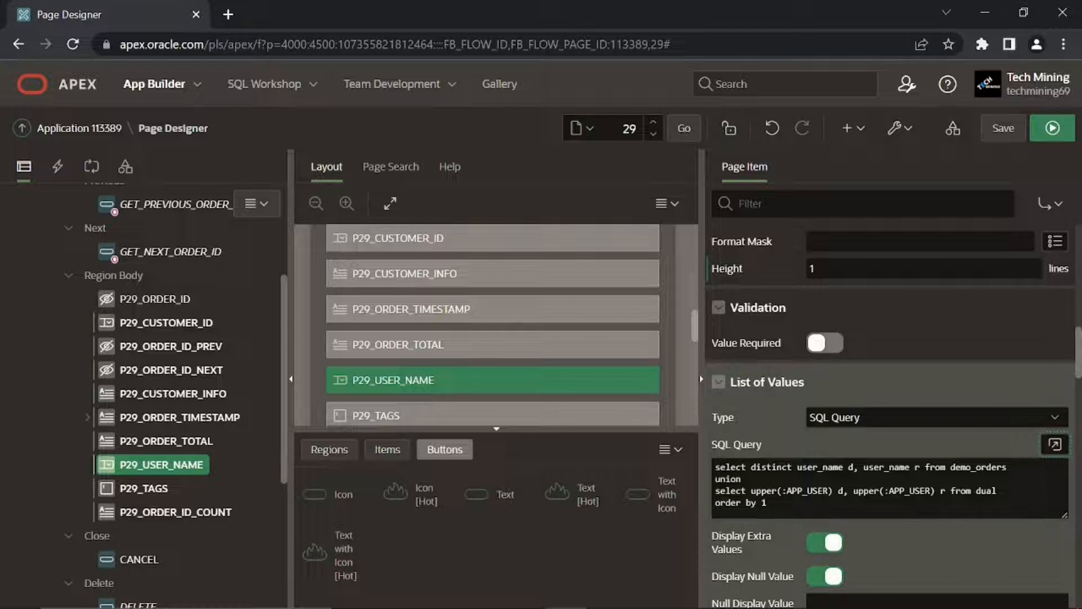
- Hide extra and null values on the Sales Rep list and open its Help Text editor
scroll(down, 3)
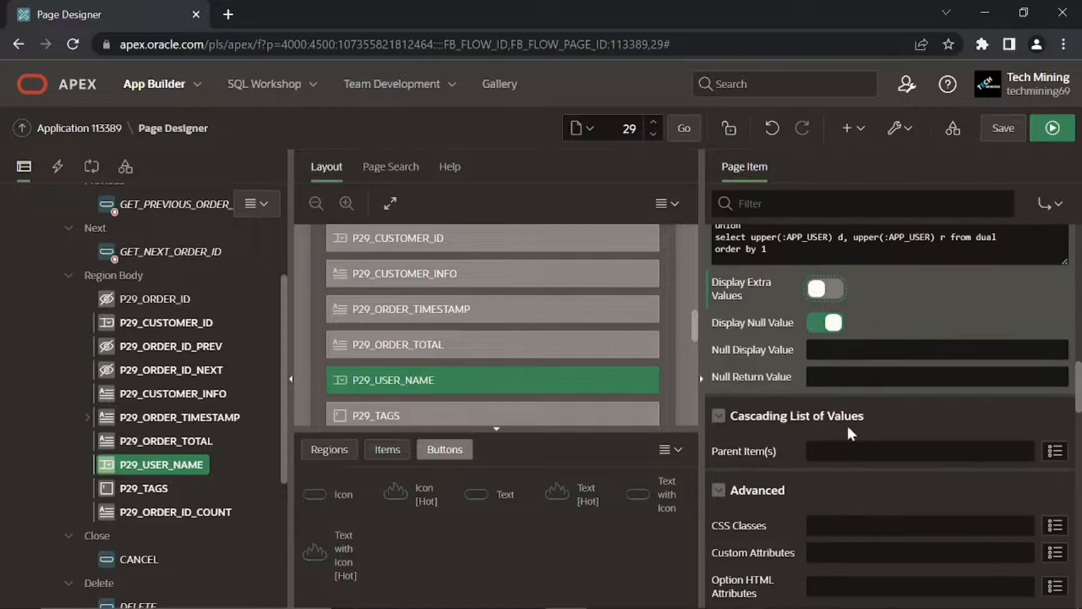
click(825, 323)
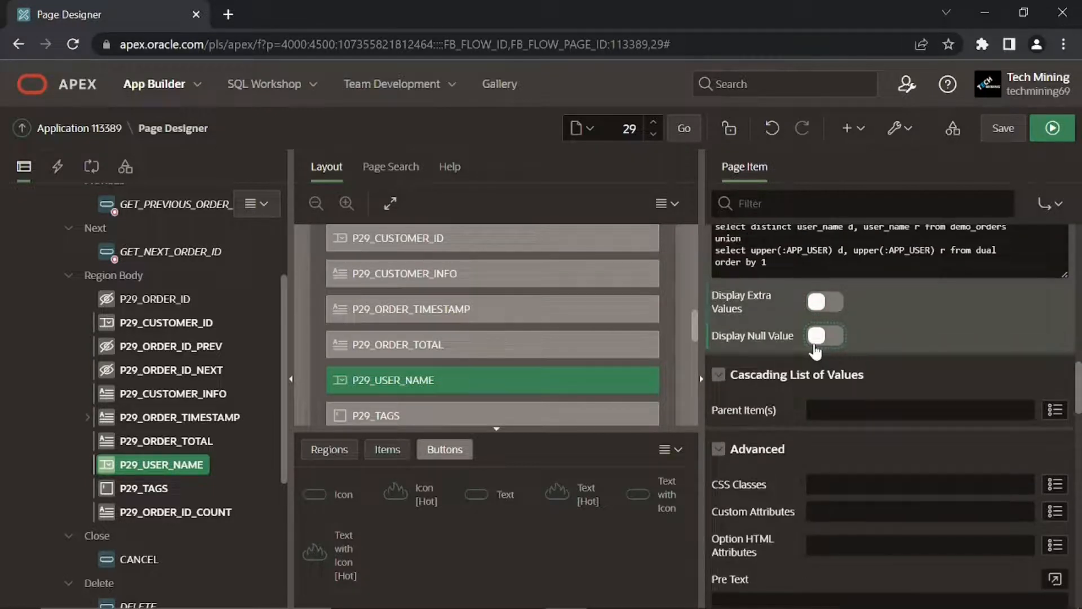
scroll(down, 3)
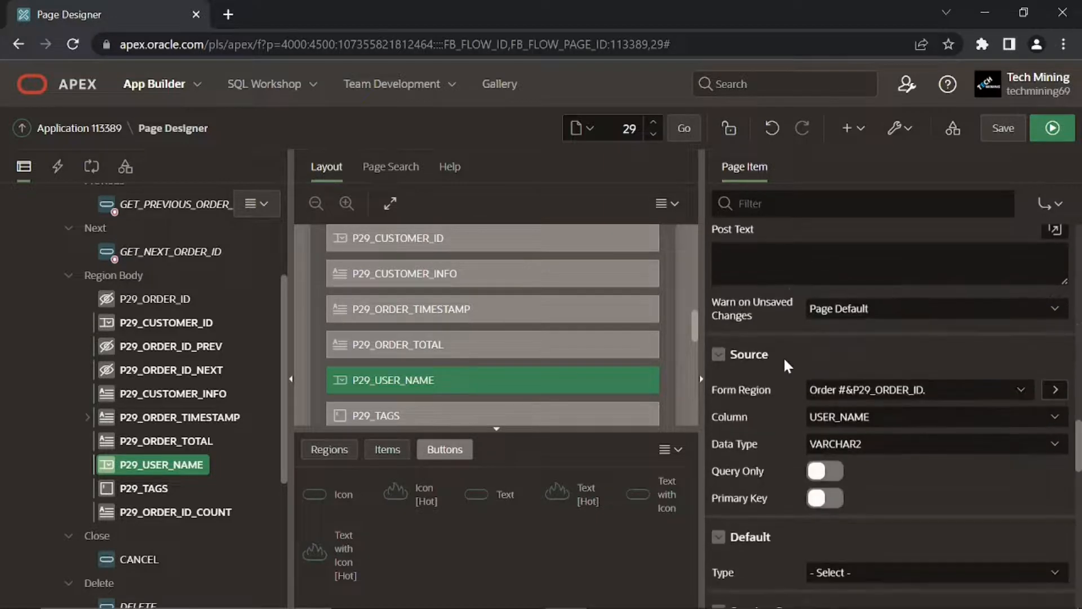
scroll(down, 3)
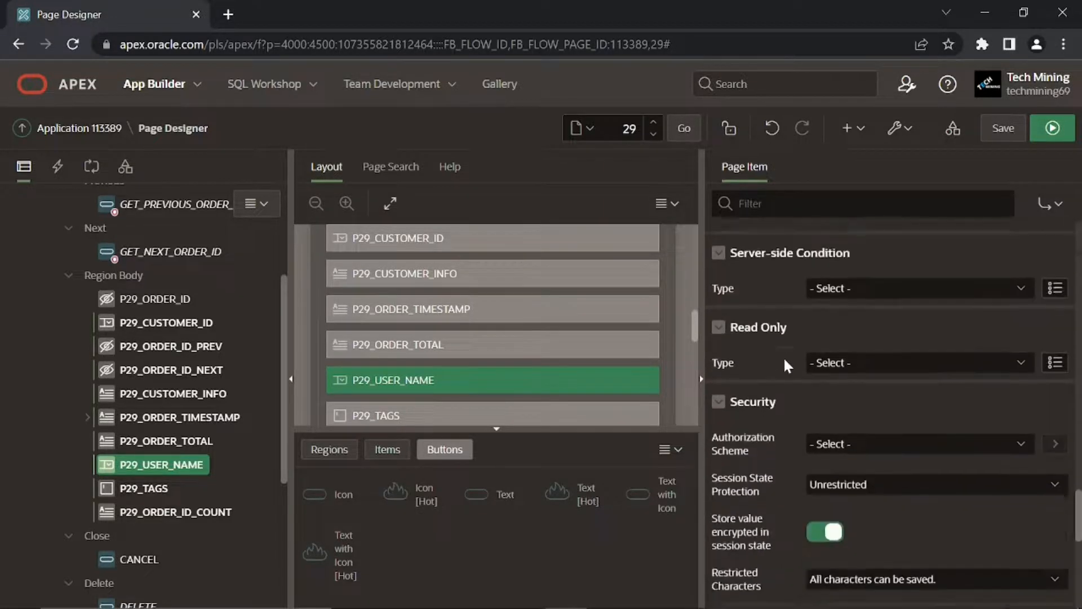
scroll(down, 3)
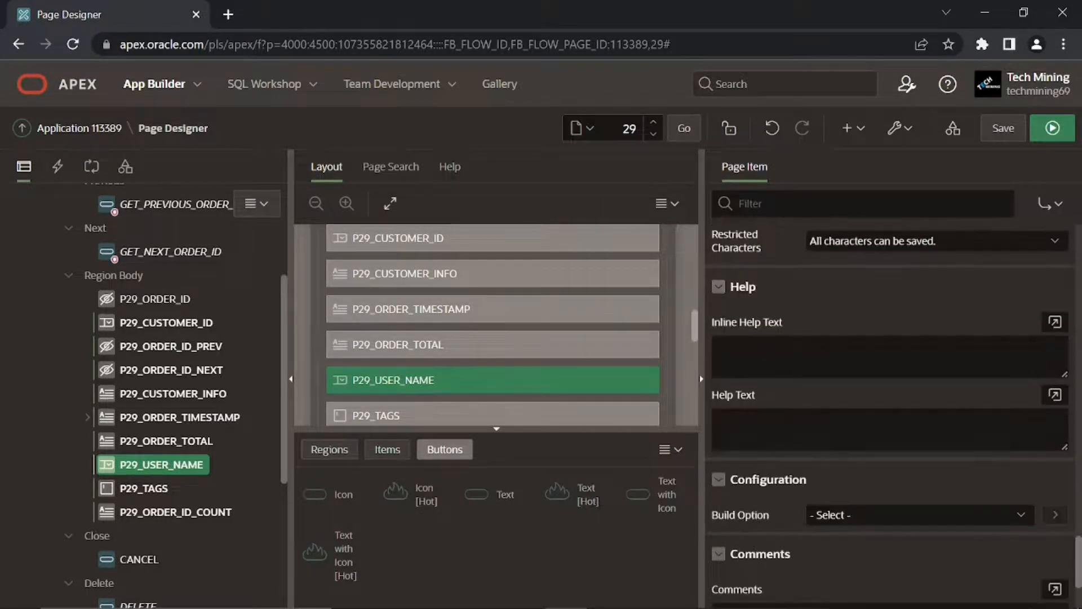
click(1054, 395)
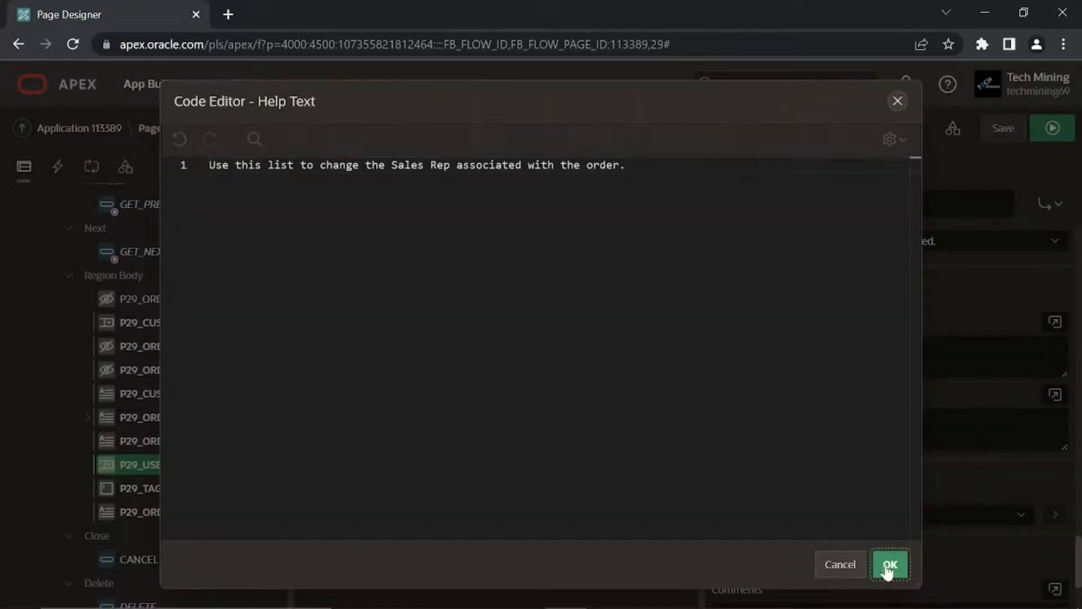
- Confirm the help text 'Use this list to change the Sales Rep associated with the order.'
click(890, 563)
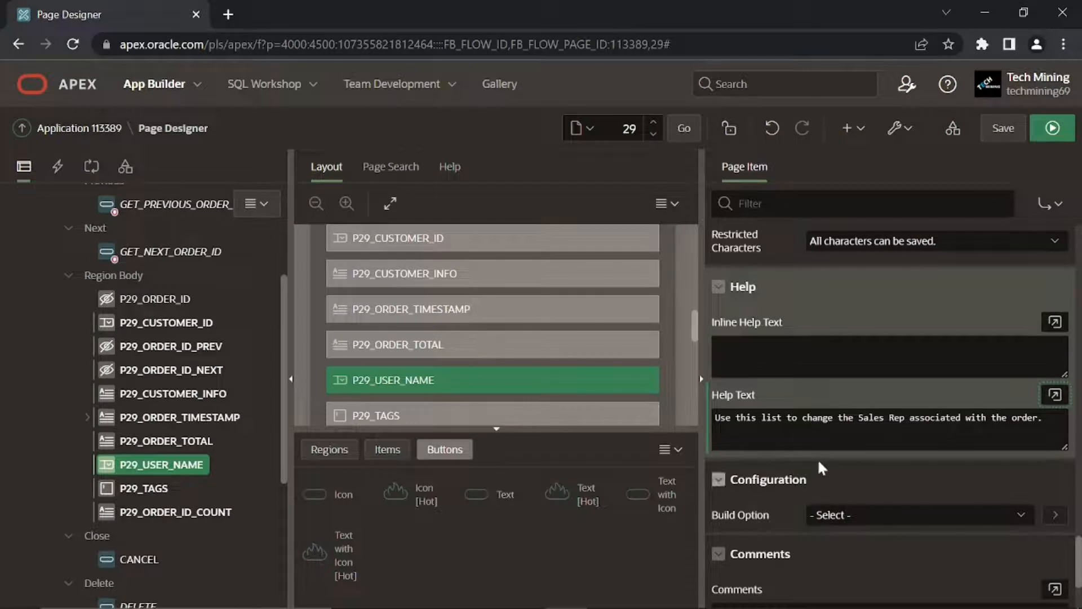
mouse_move(971, 465)
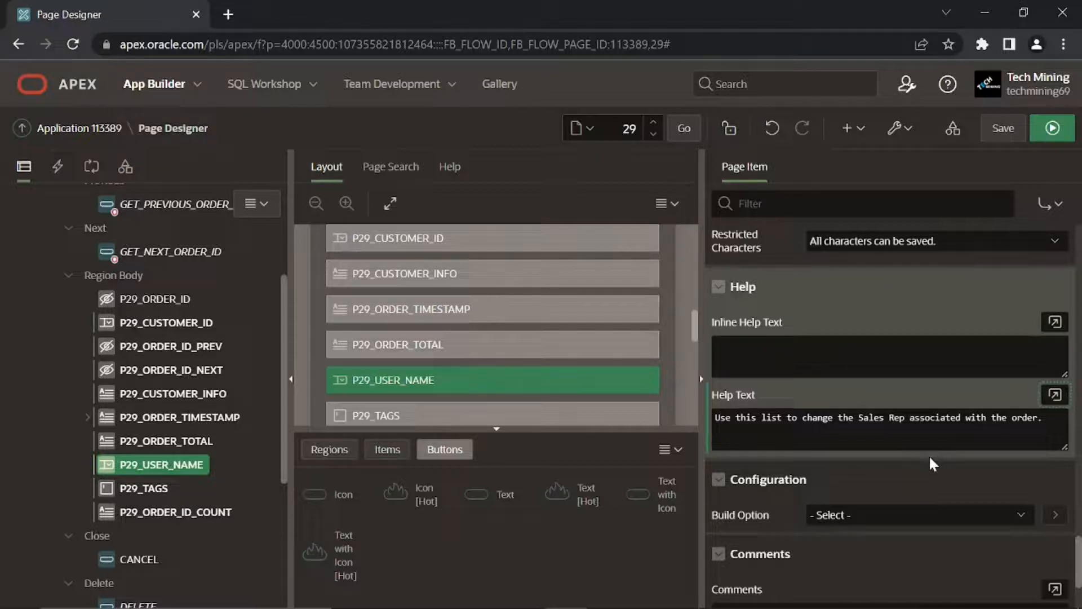
mouse_move(164, 495)
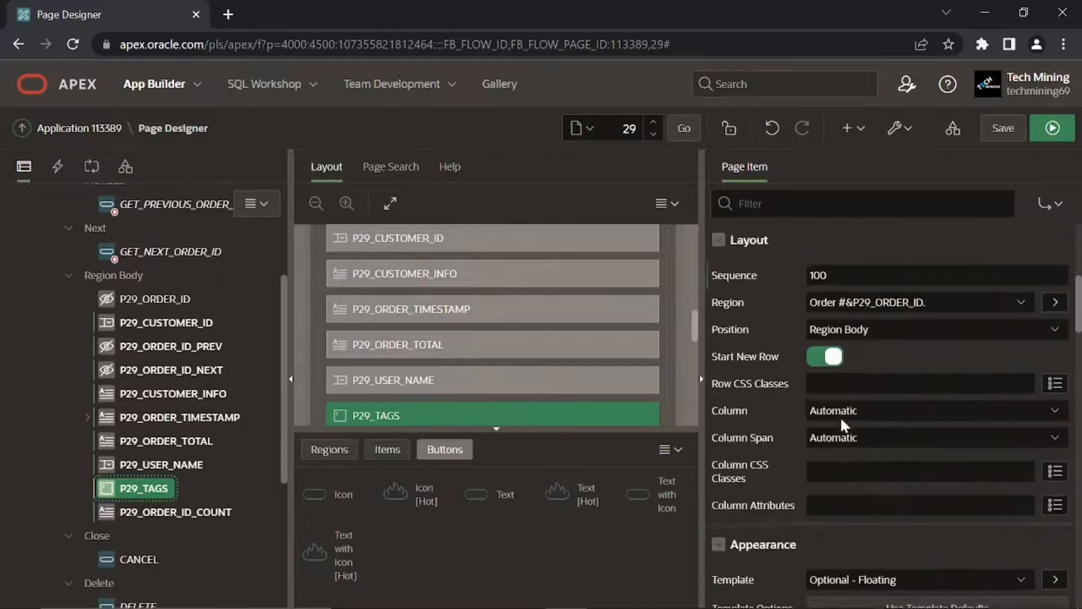
- Make P29_CUSTOMER_ID a Hidden item with Value Protected switched off
scroll(down, 3)
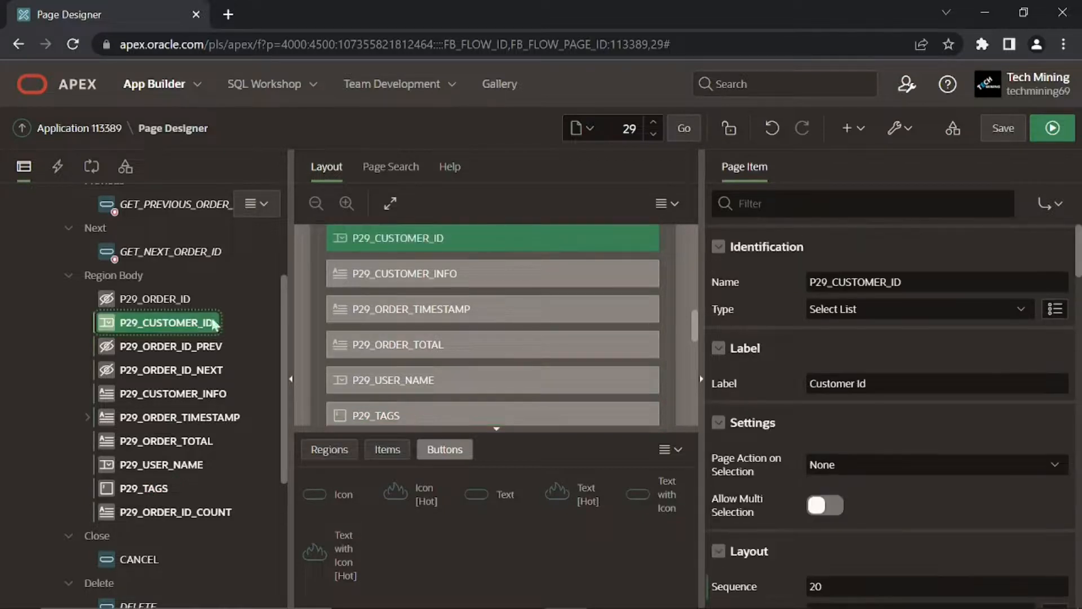
click(914, 308)
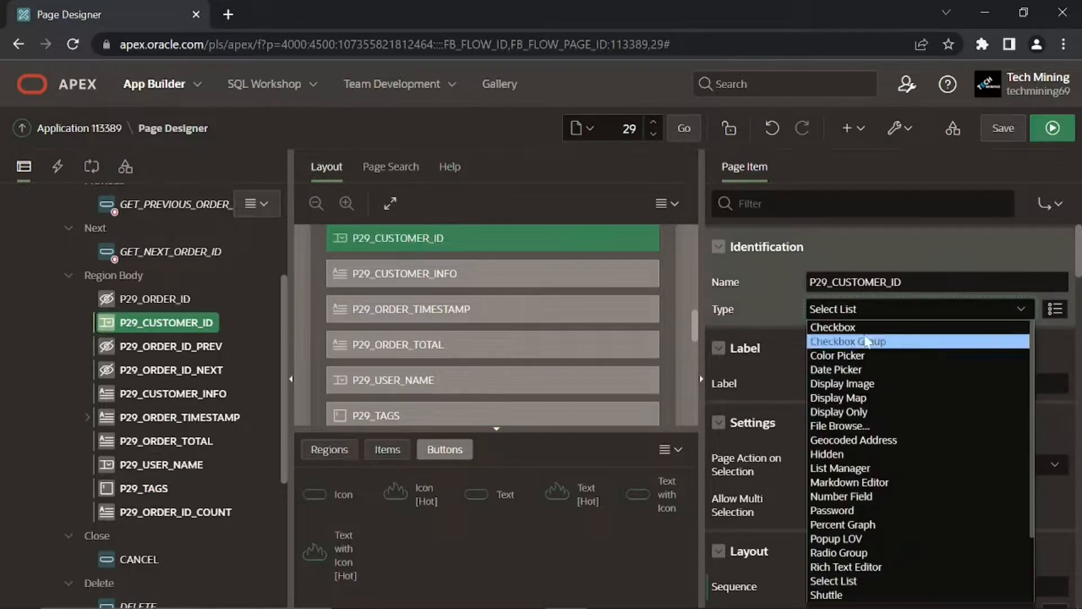
click(826, 454)
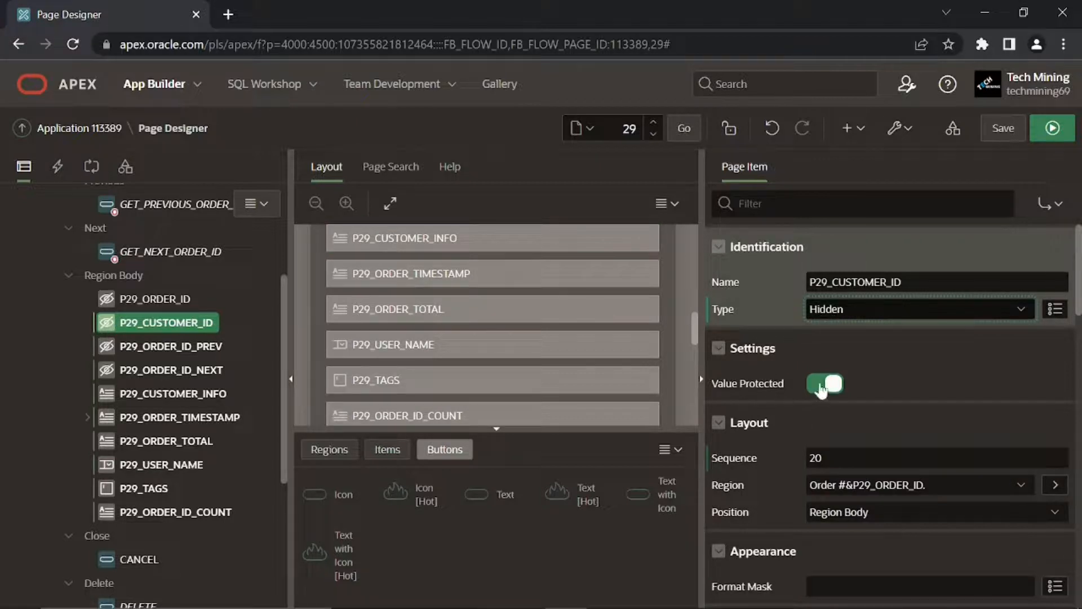
click(825, 384)
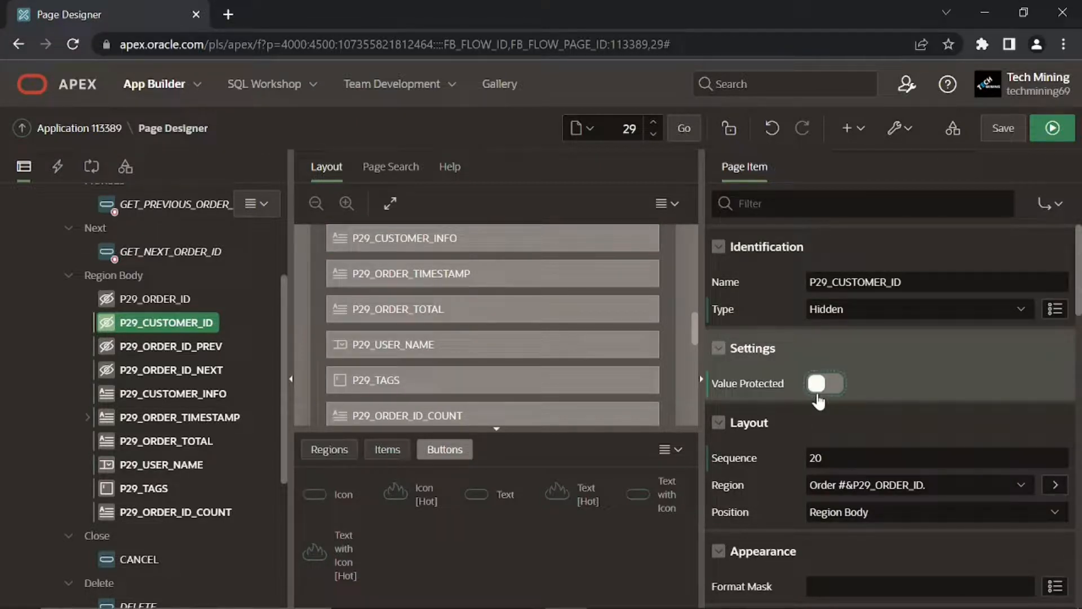
- Switch off Value Protected on P29_ORDER_ID
click(158, 298)
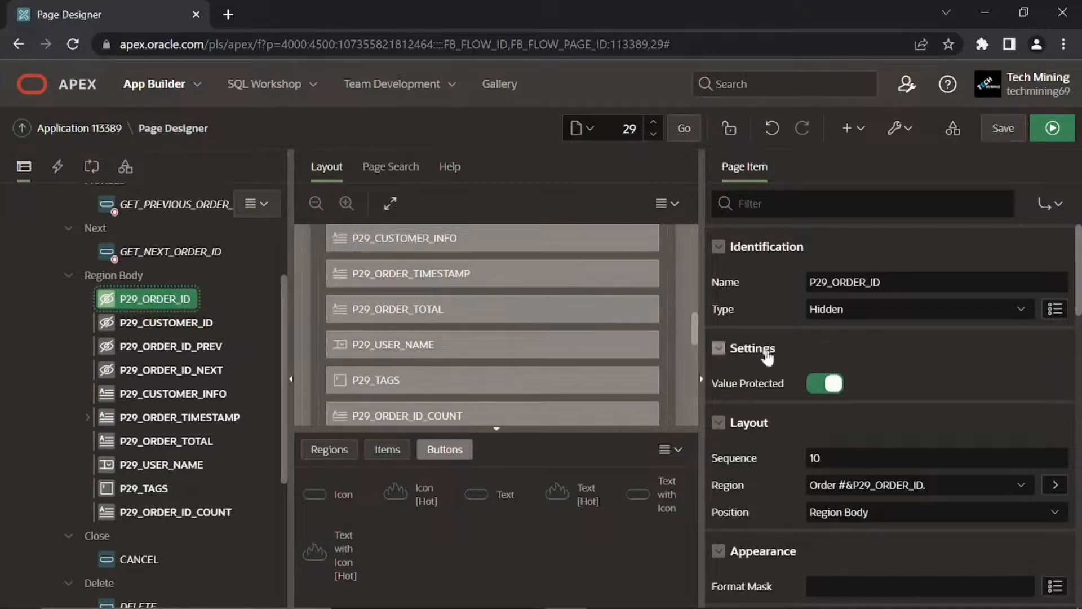
click(825, 383)
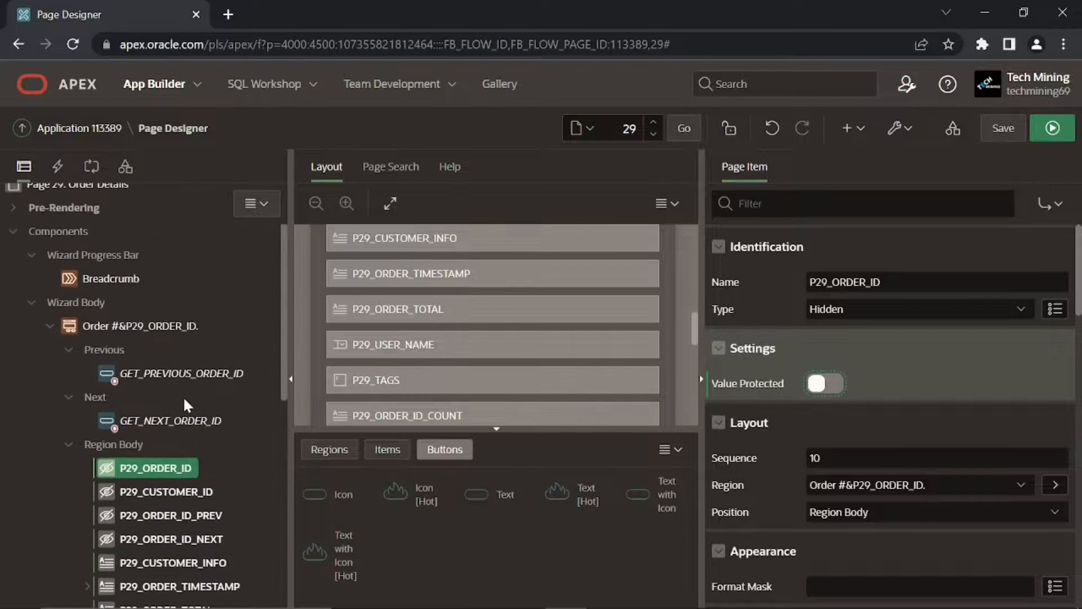
click(186, 373)
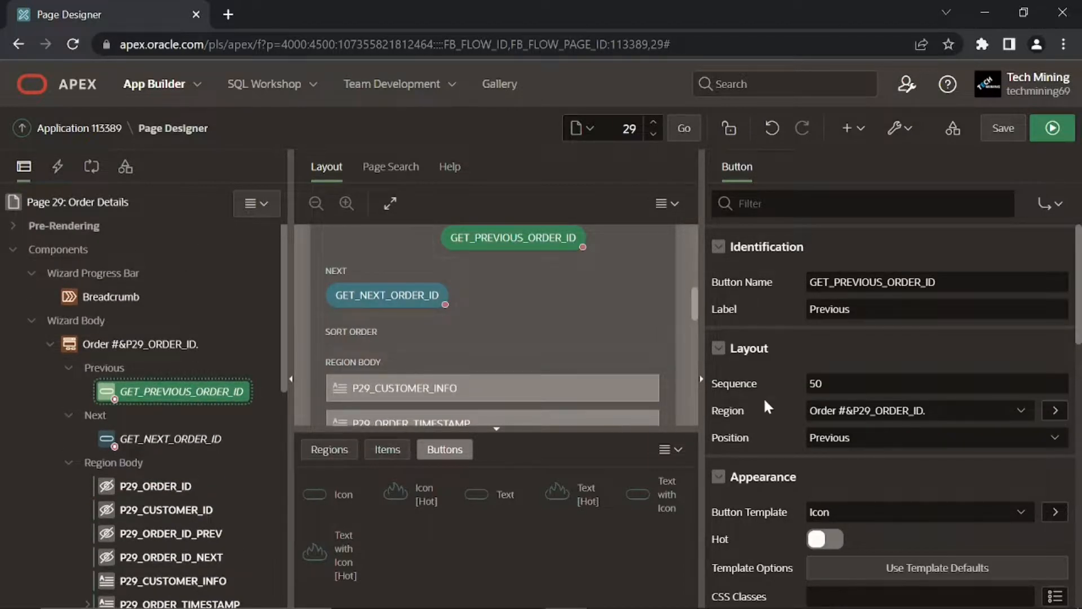
- Set Position to Edit for both GET_PREVIOUS_ORDER_ID and GET_NEXT_ORDER_ID buttons
scroll(down, 3)
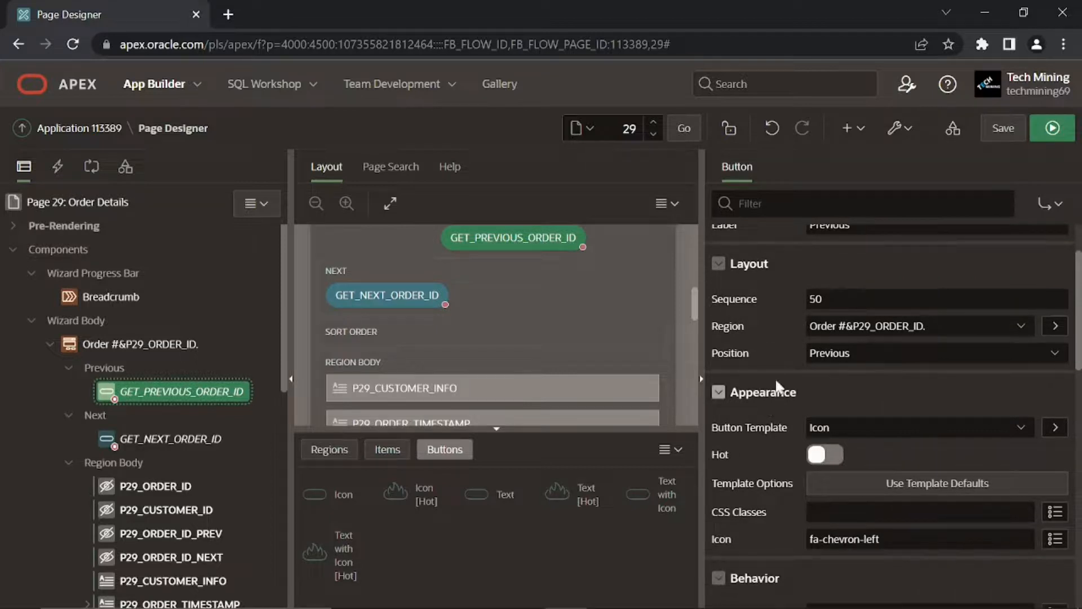
click(935, 353)
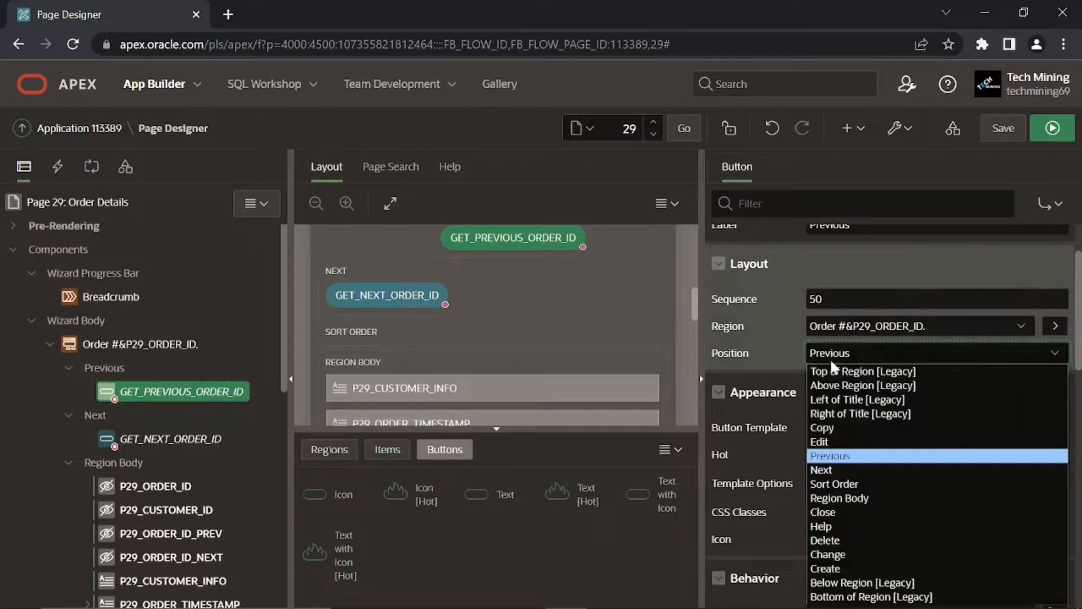
click(818, 442)
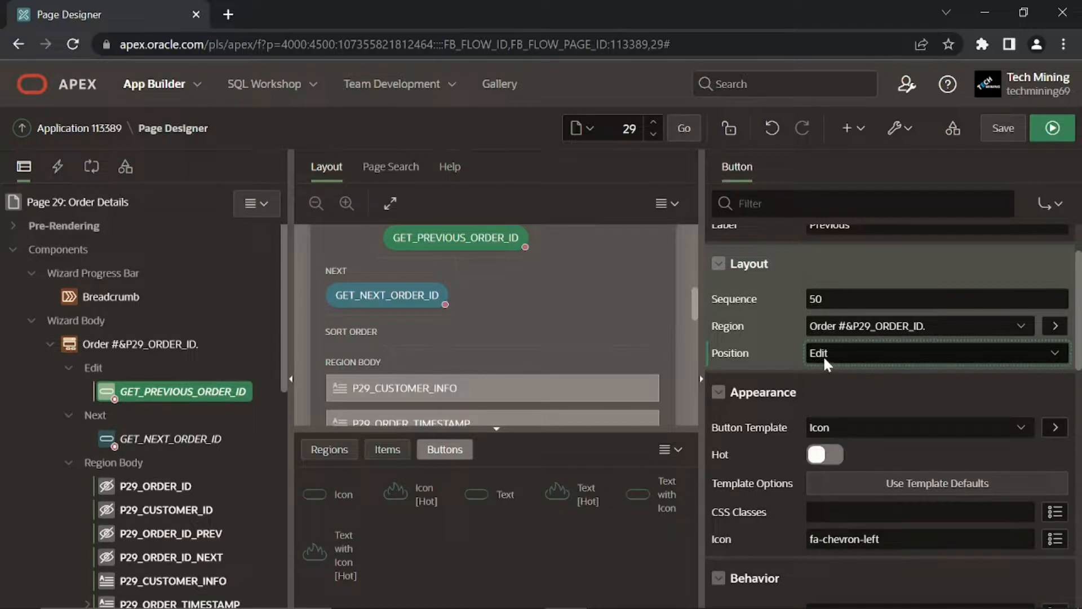
click(173, 439)
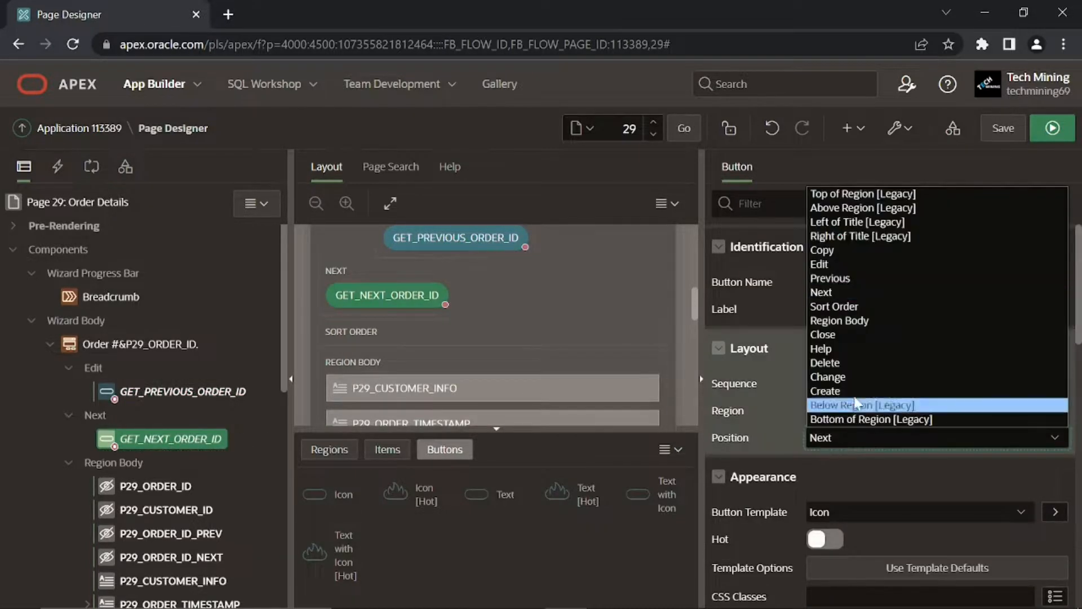
click(820, 264)
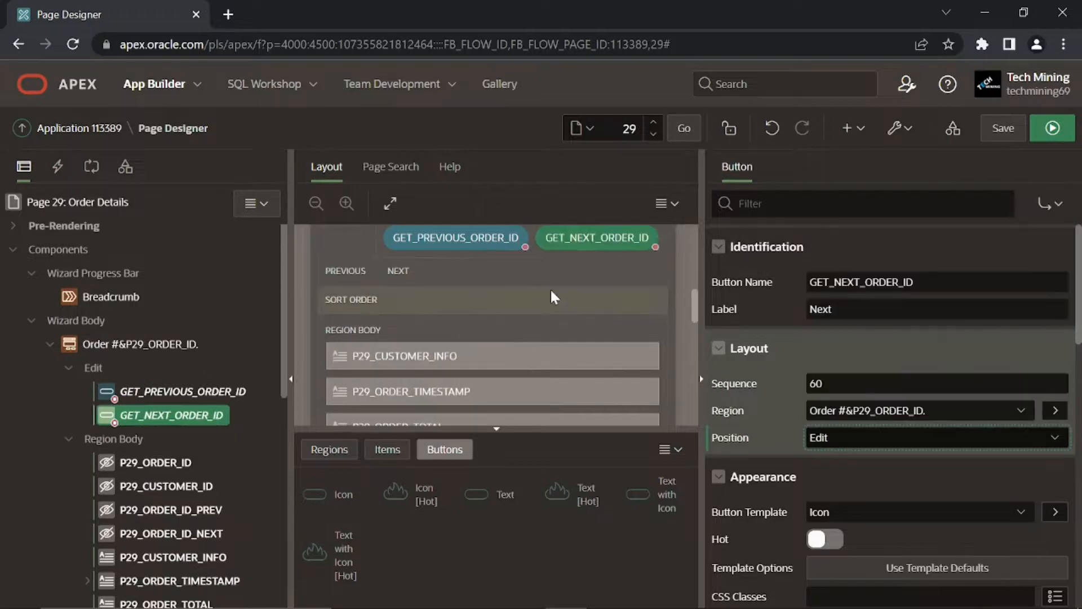
scroll(up, 3)
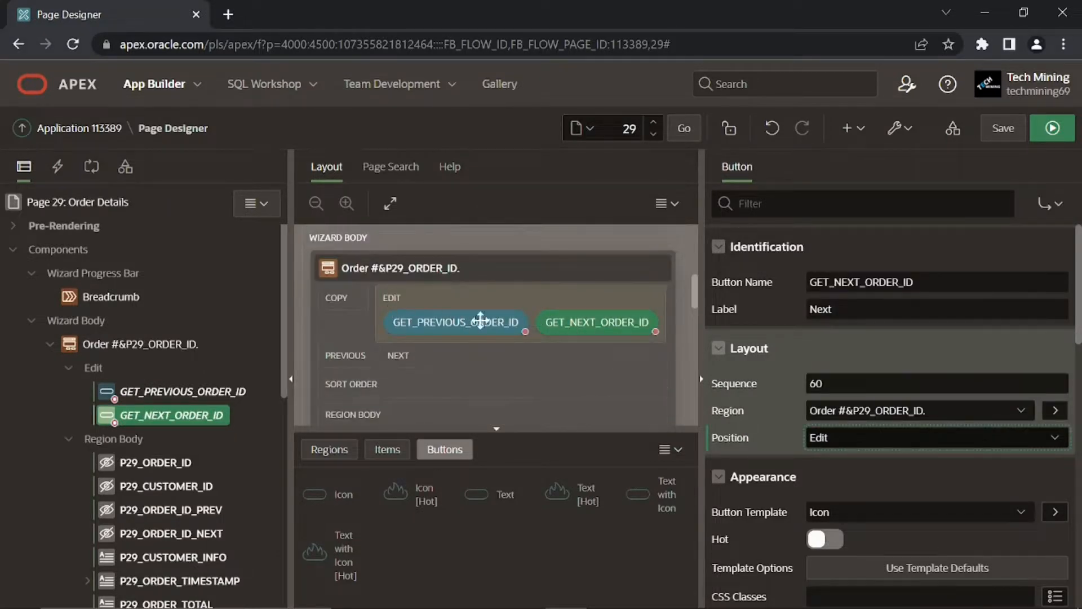
click(1002, 129)
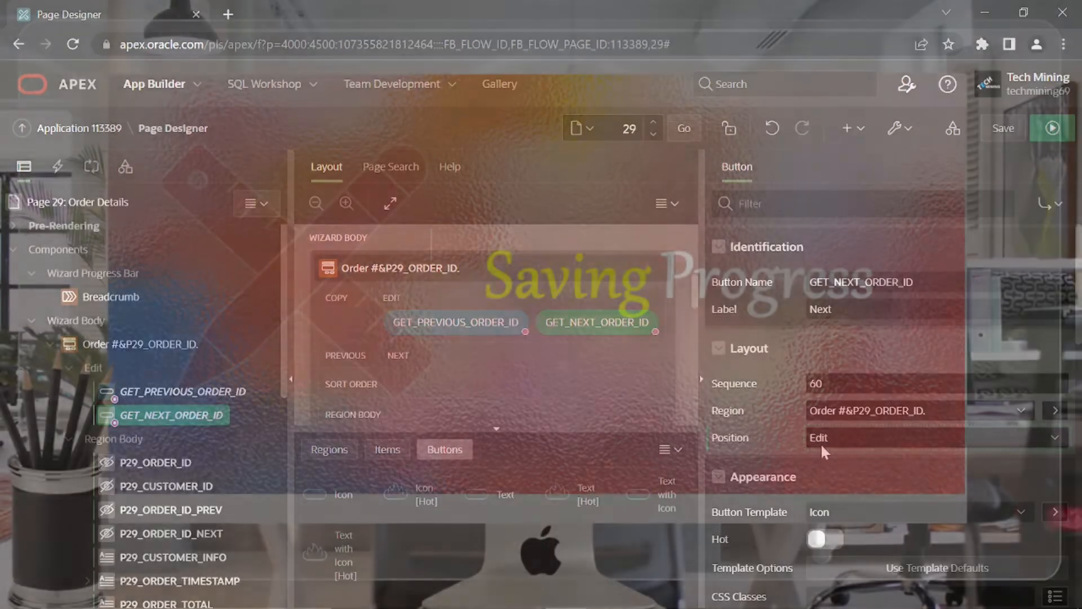
- Save page 29 and dismiss the Changes saved notification
click(1003, 128)
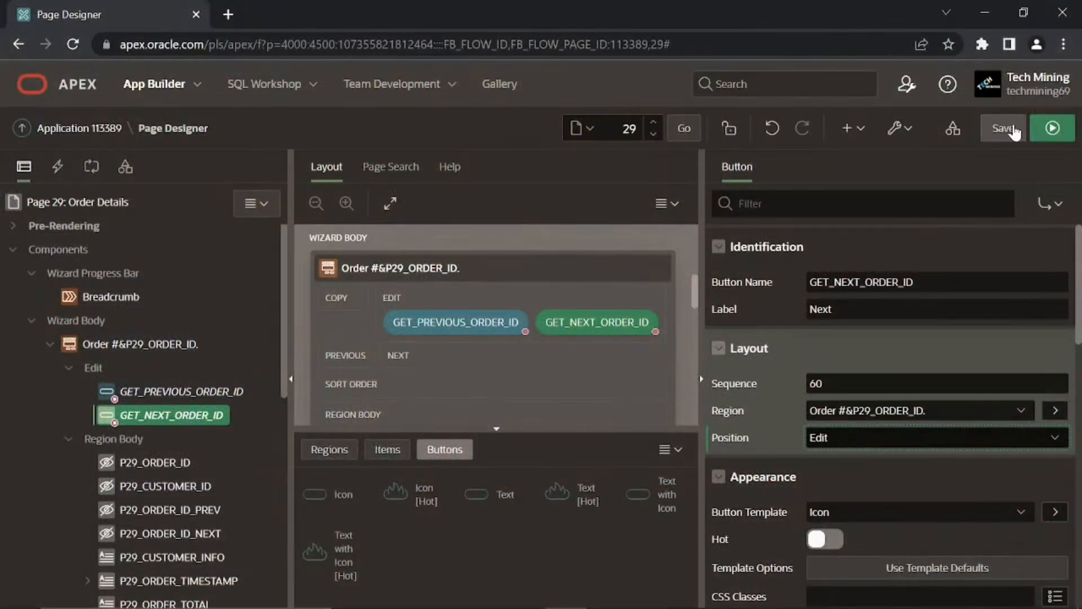
click(1003, 128)
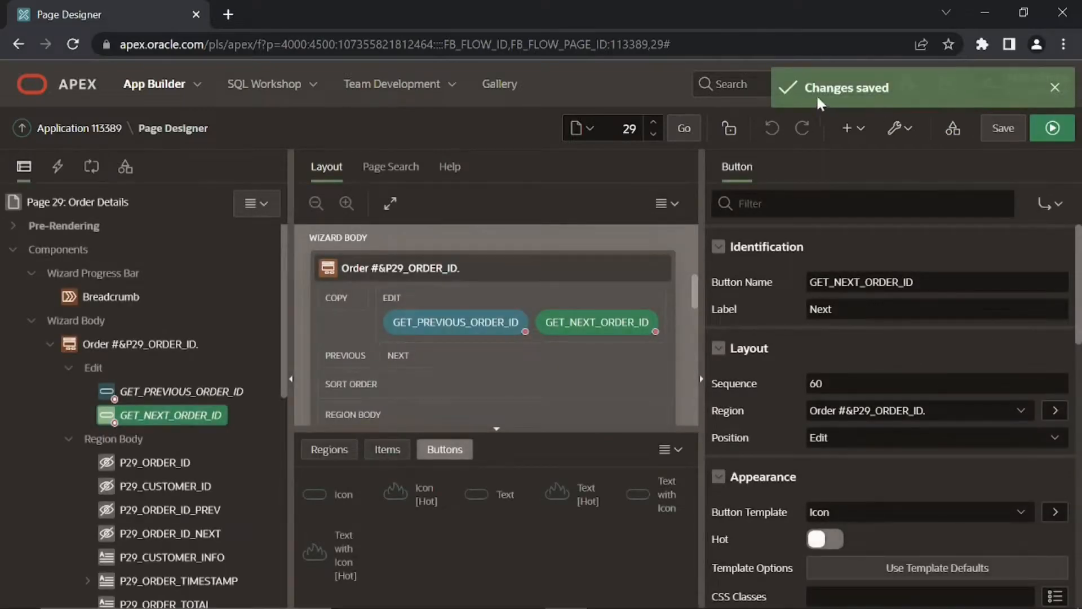
click(1055, 88)
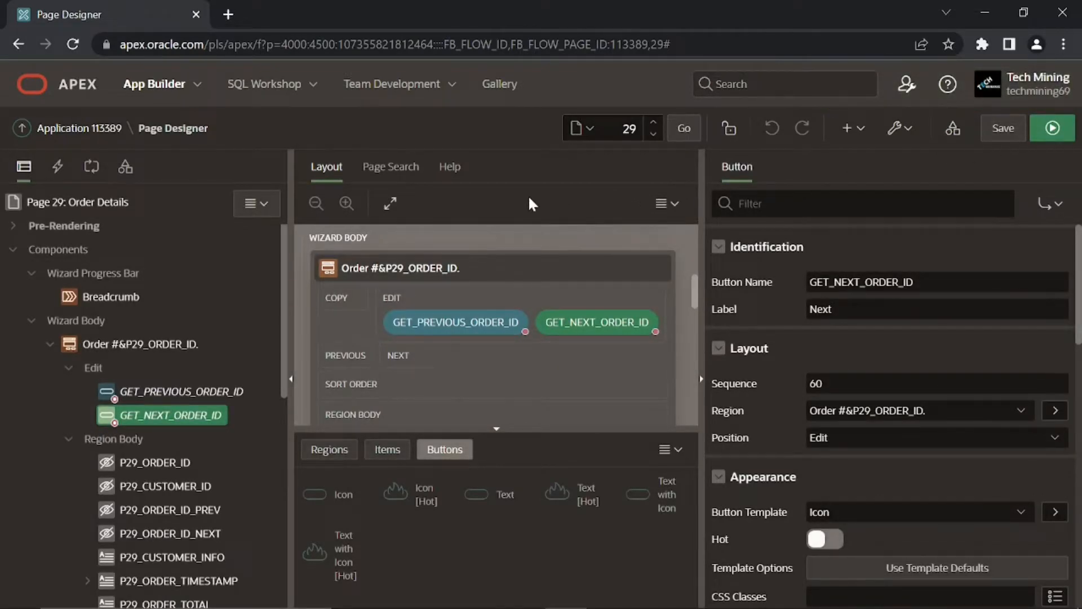